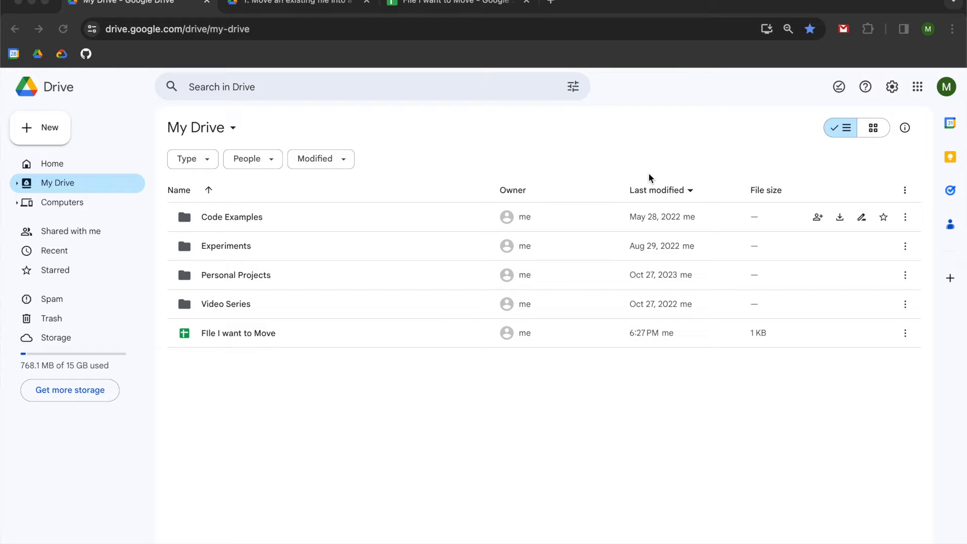
mouse_move(515, 303)
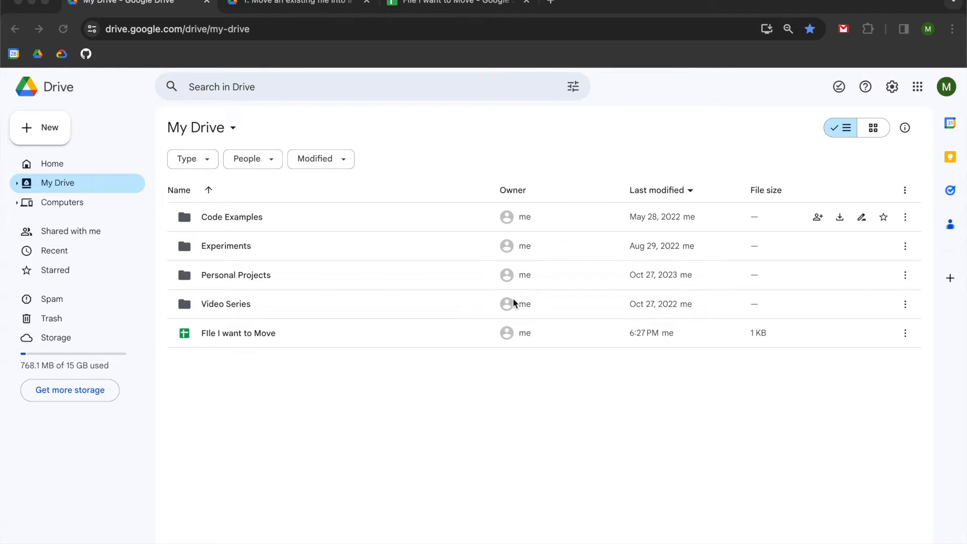
mouse_move(249, 336)
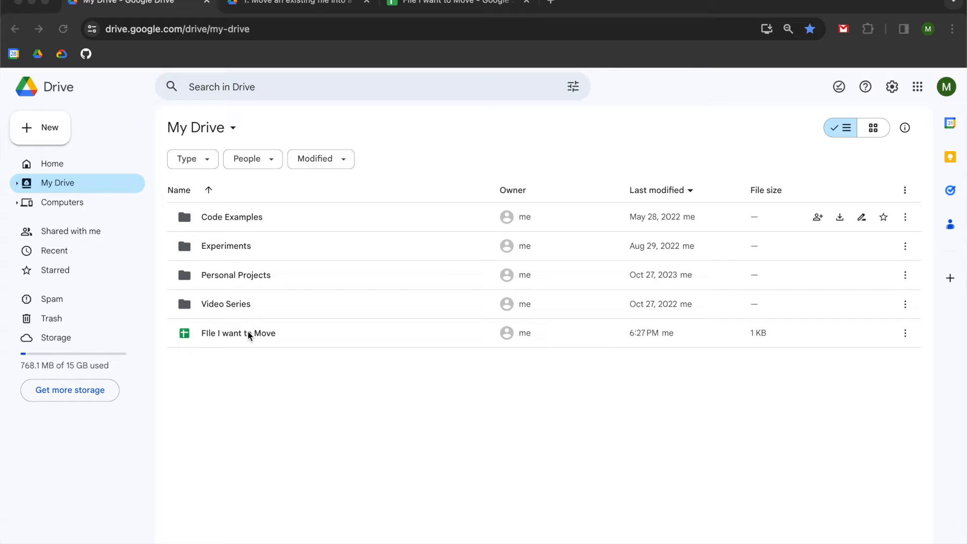
mouse_move(308, 316)
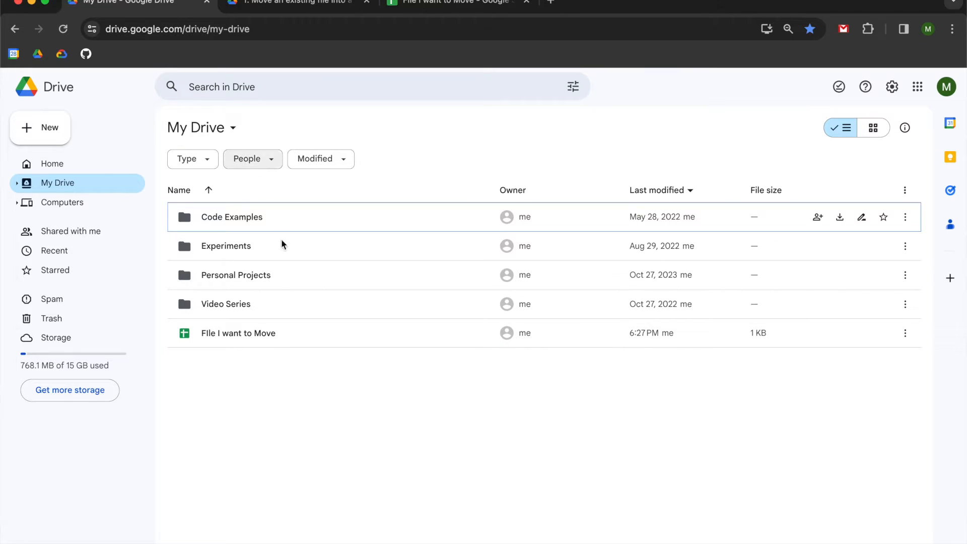
Step: Show the '1. Move an existing file into a folder' folder containing Destination
click(290, 2)
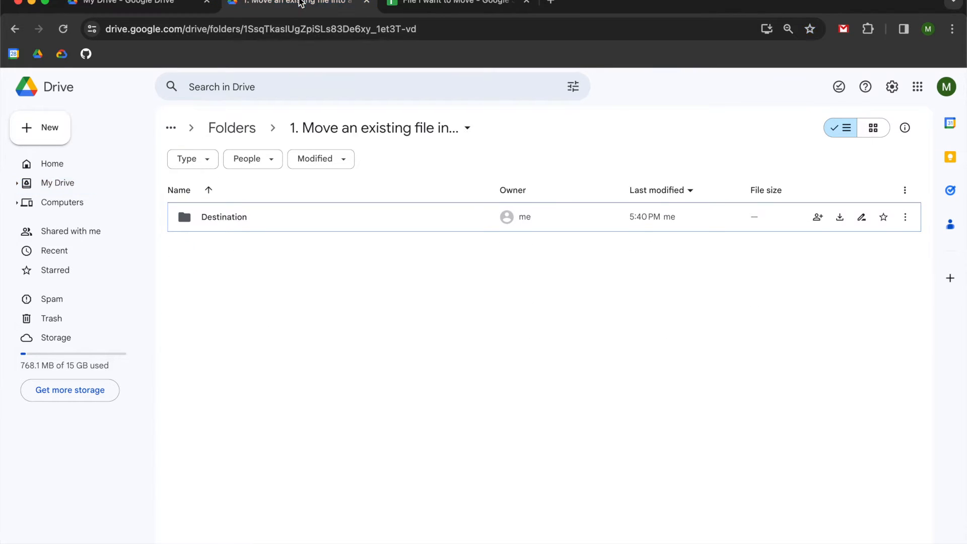
mouse_move(223, 216)
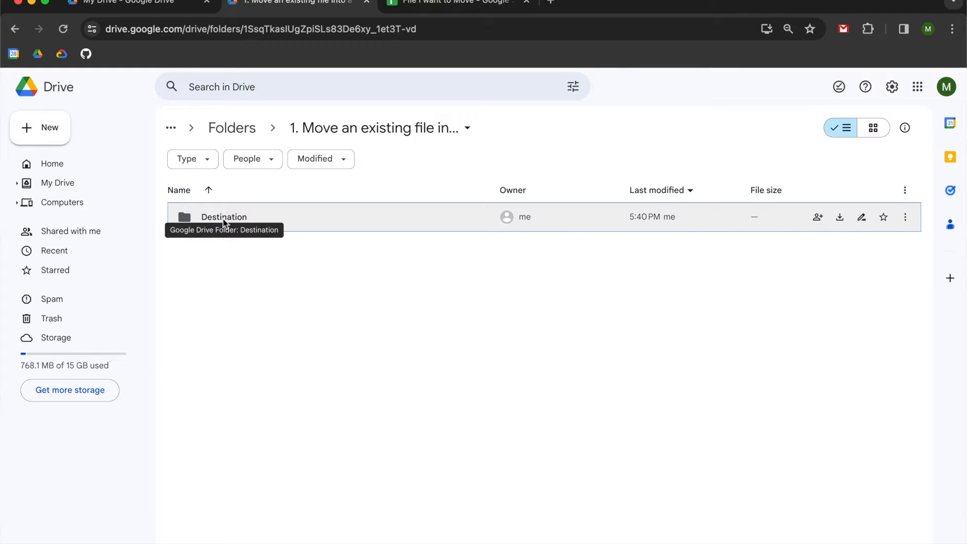
mouse_move(367, 385)
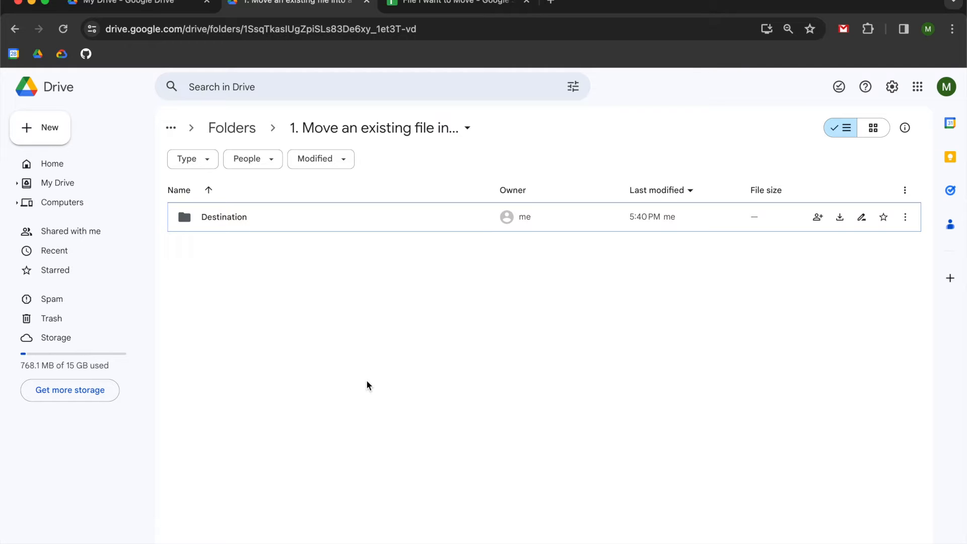
mouse_move(41, 128)
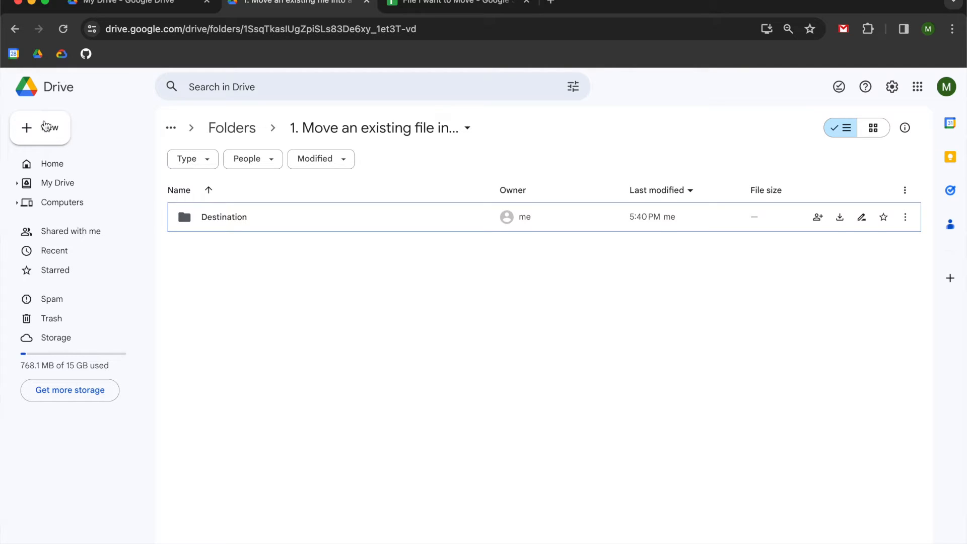
mouse_move(40, 128)
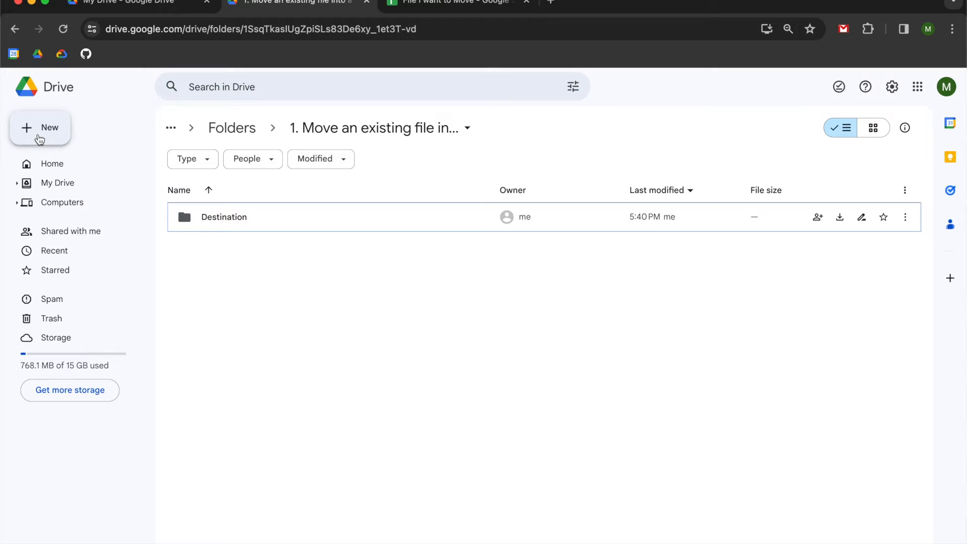
mouse_move(456, 17)
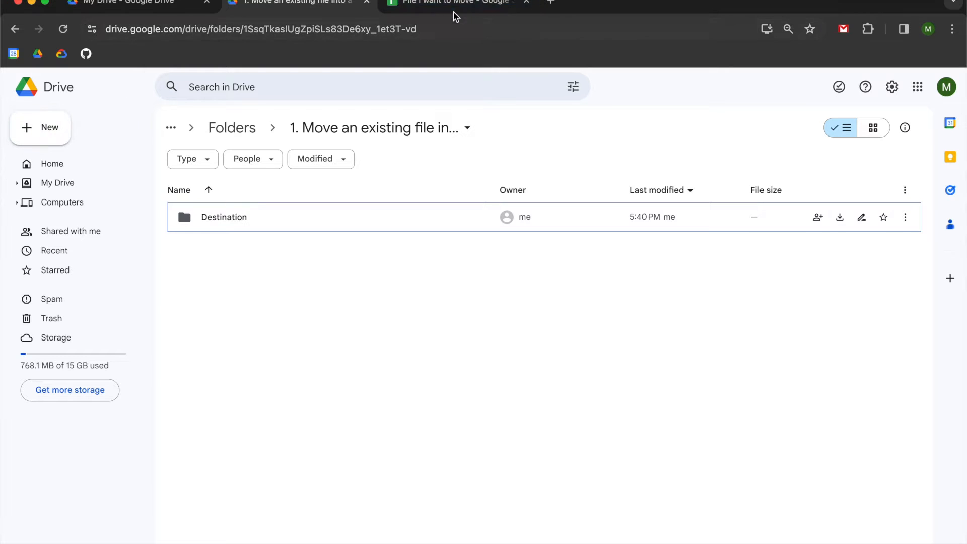
click(456, 2)
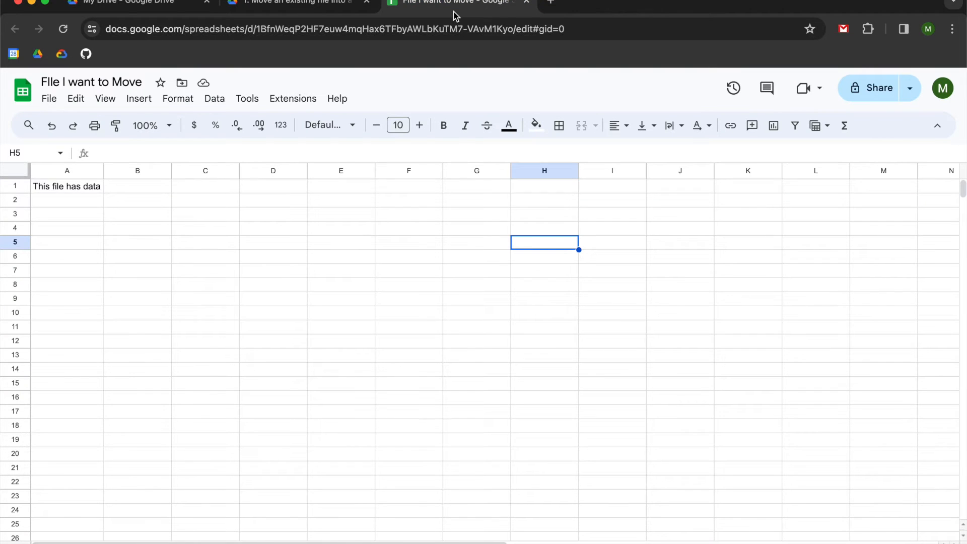
click(292, 99)
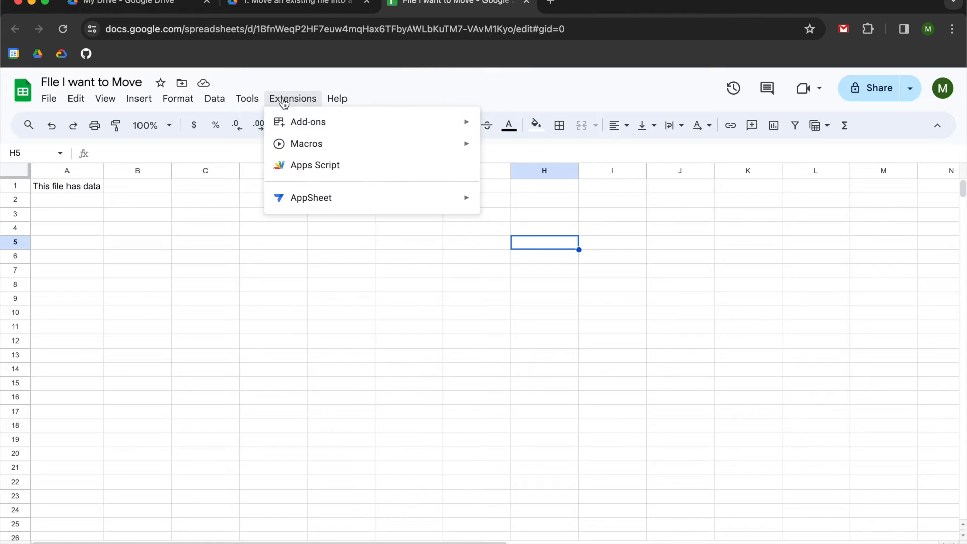
mouse_move(299, 3)
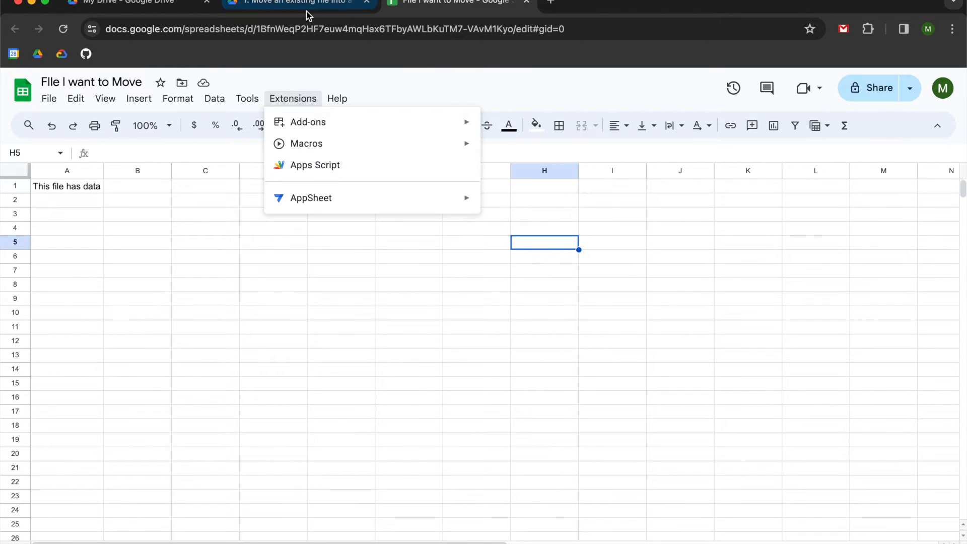
click(296, 3)
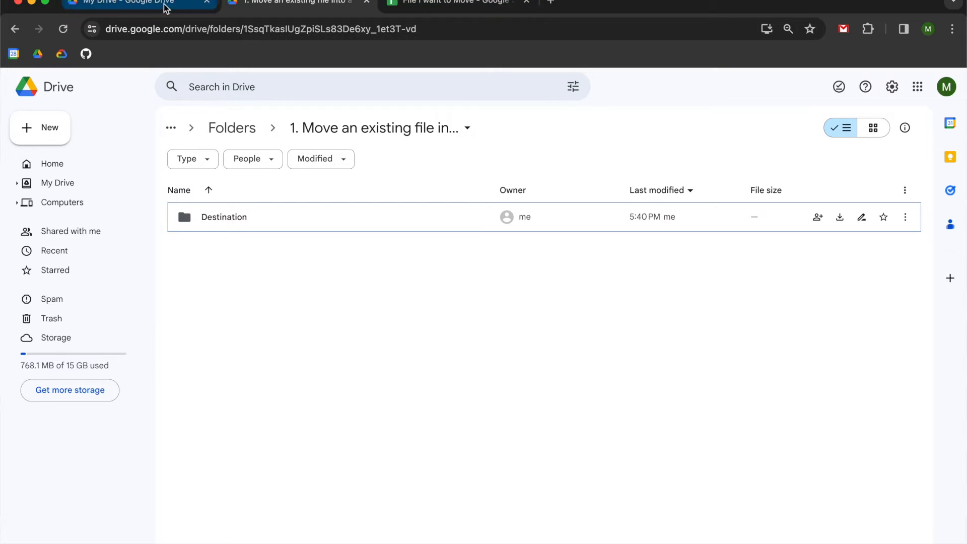
mouse_move(192, 159)
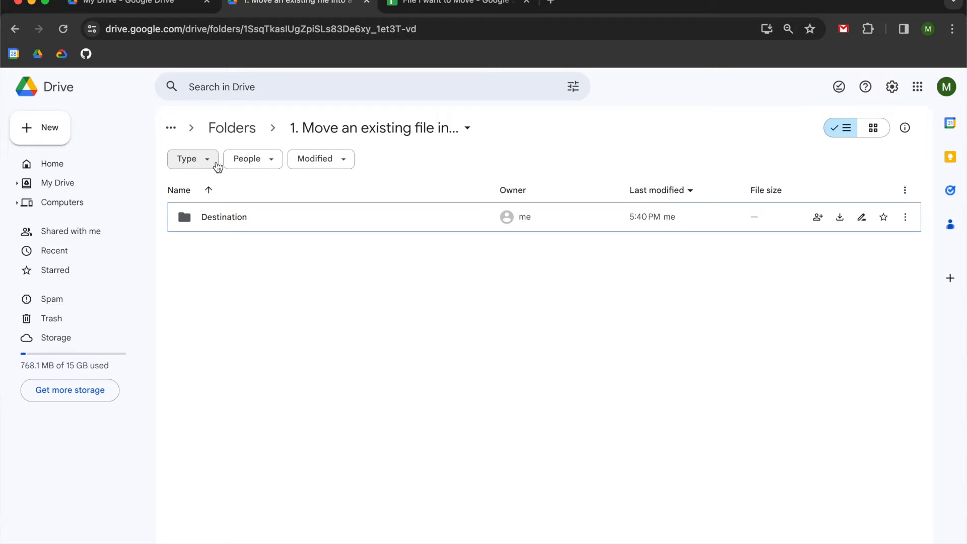
mouse_move(41, 128)
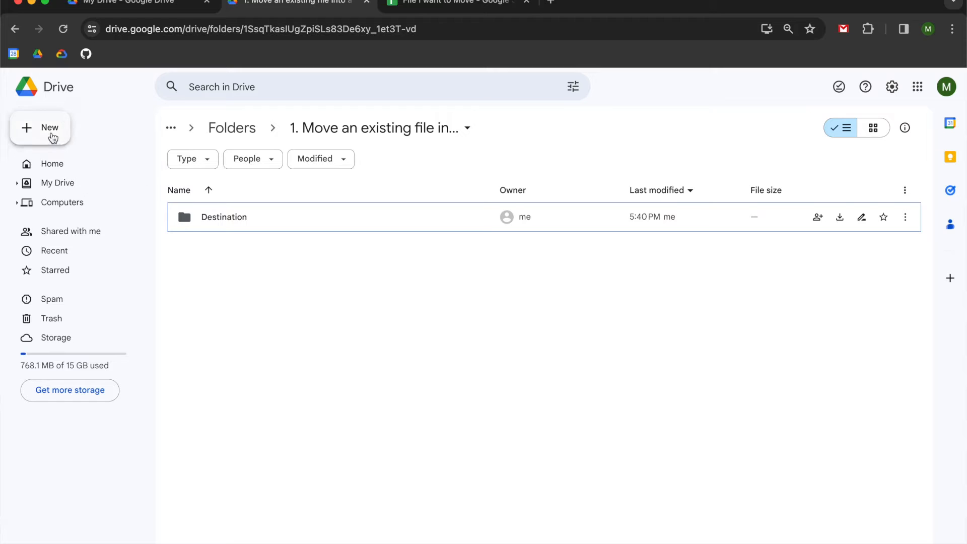
Step: Start a new Google Apps Script project from the New menu in this folder
click(41, 128)
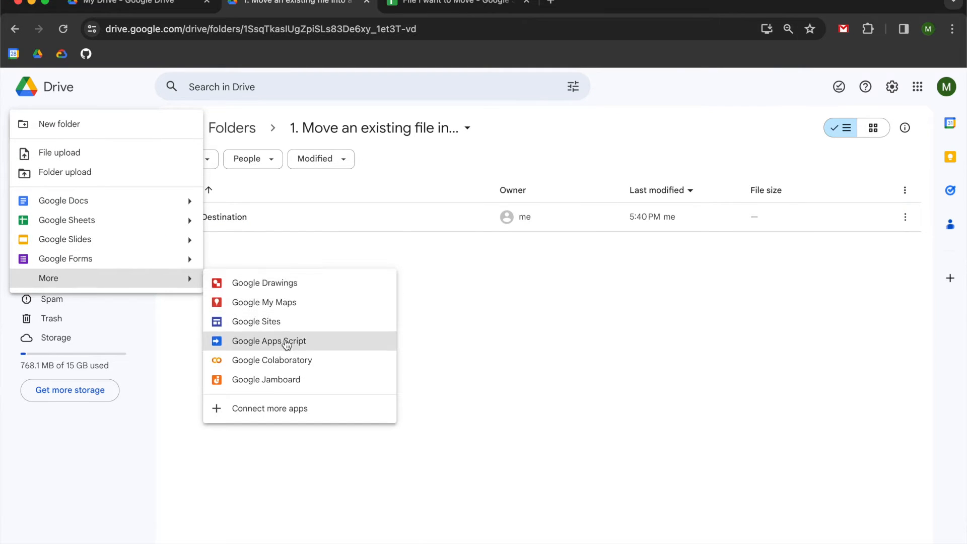
click(269, 341)
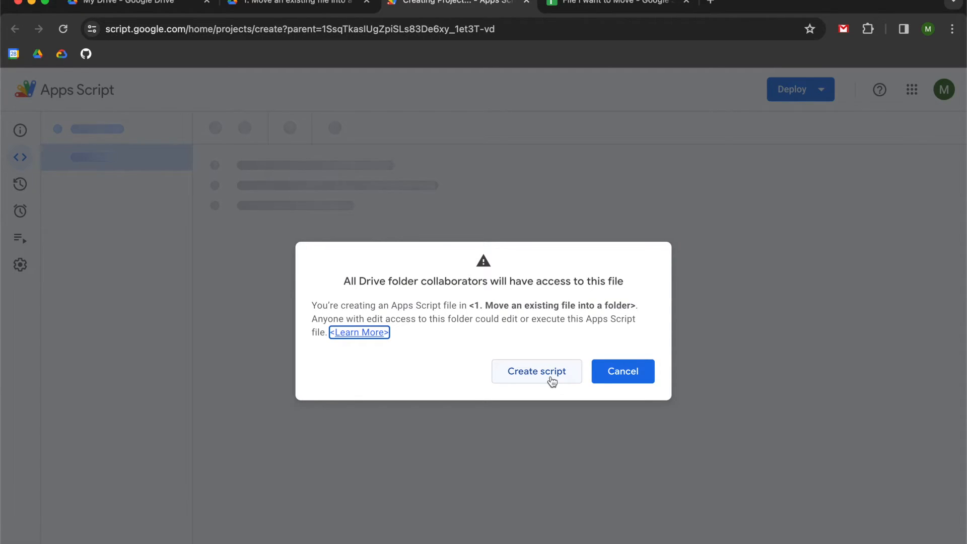
Step: Confirm creating the script and rename the project to 'Move file to folder'
click(536, 372)
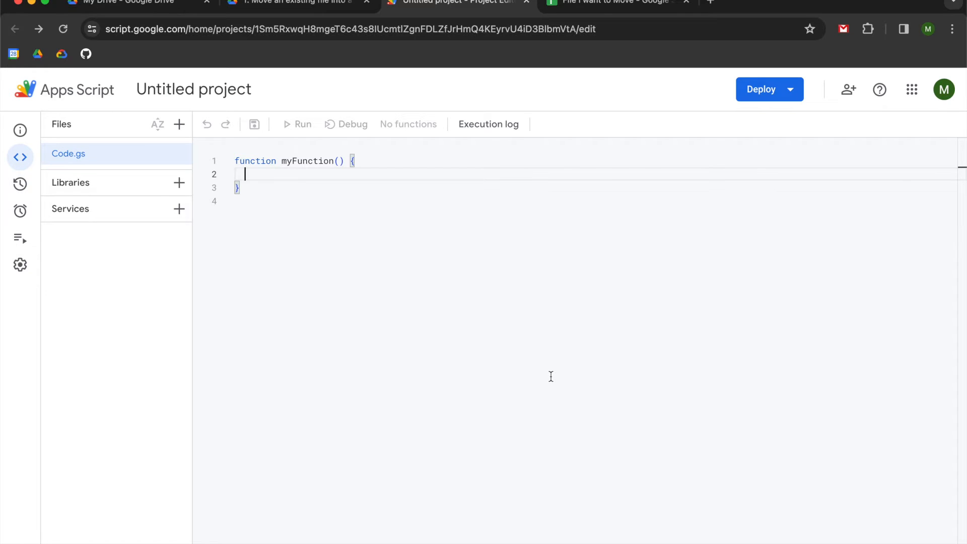
click(193, 89)
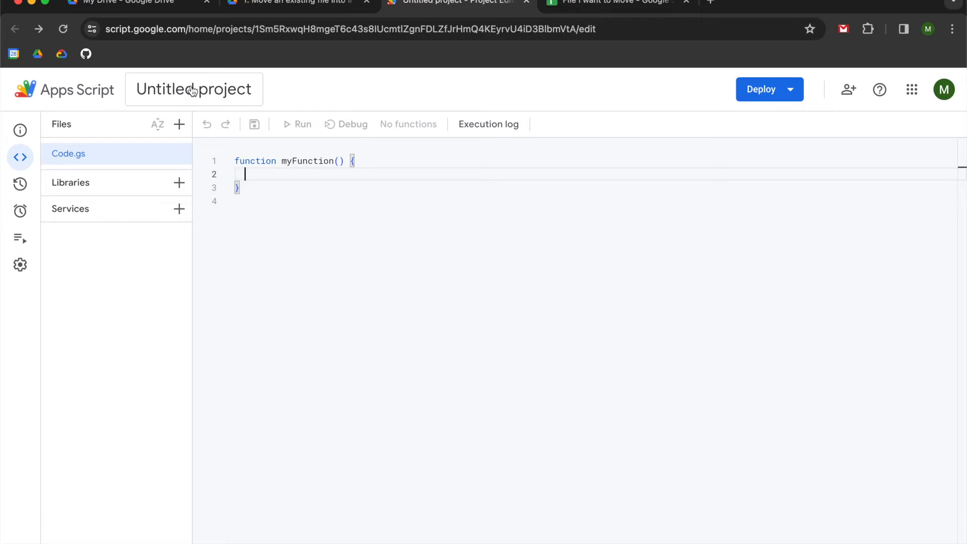
click(193, 89)
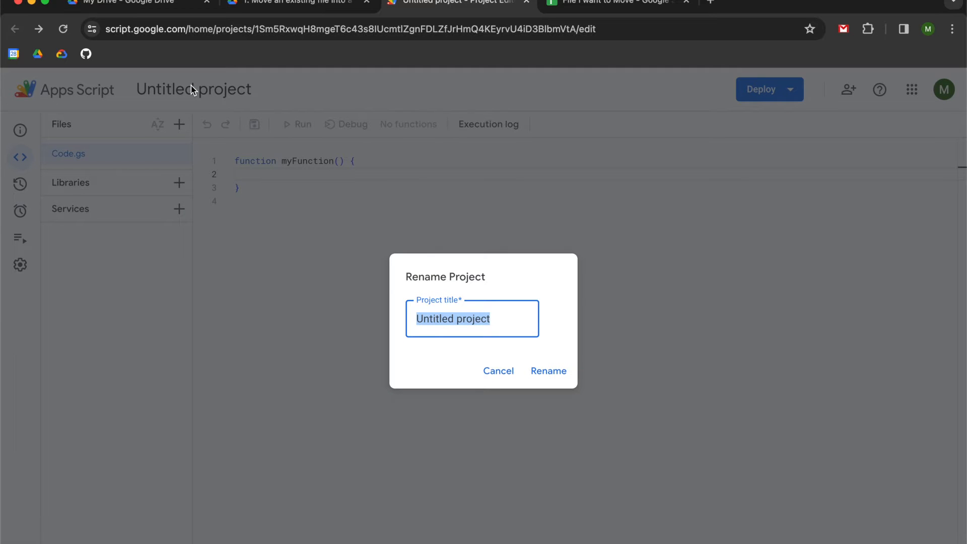
text(Move file)
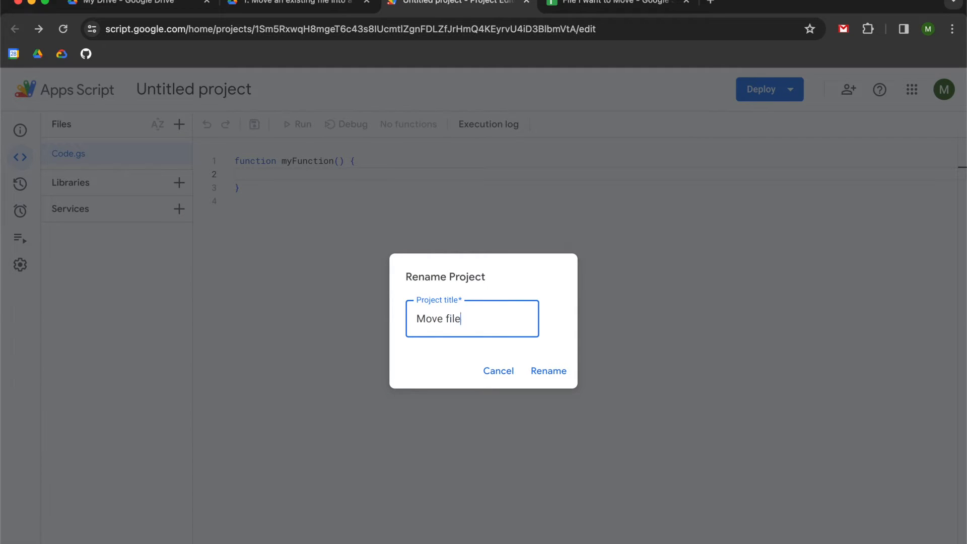
text(to folder)
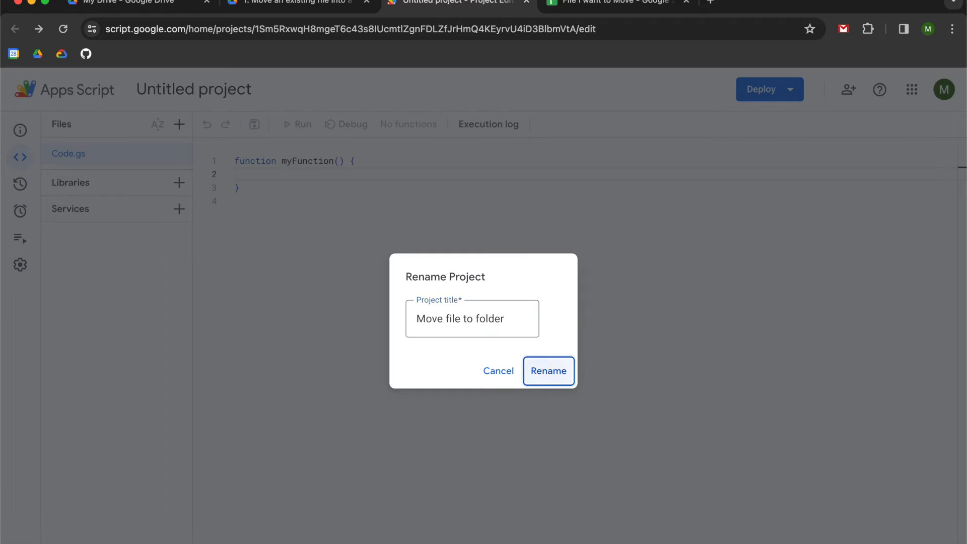
click(547, 371)
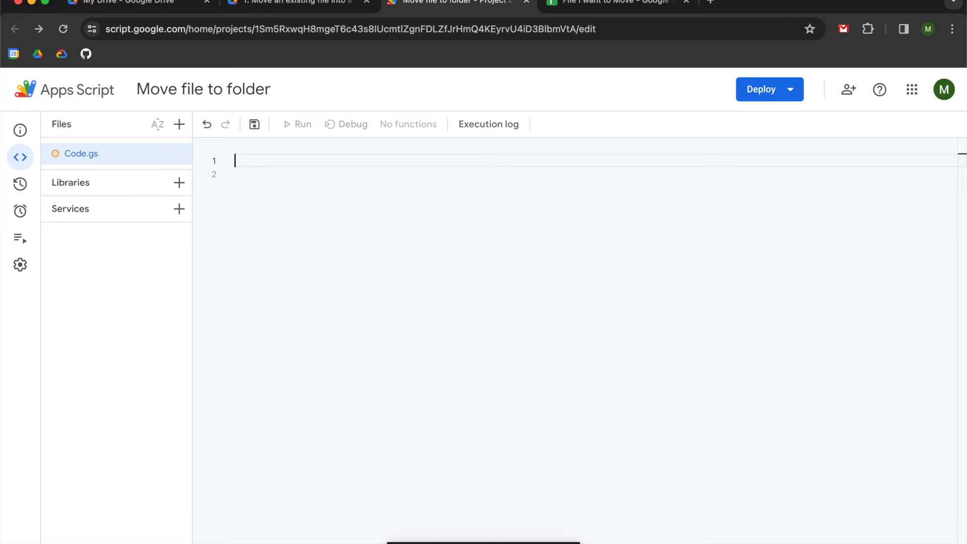
Step: Write a main() function with a comment about the destination folder
text(function main)
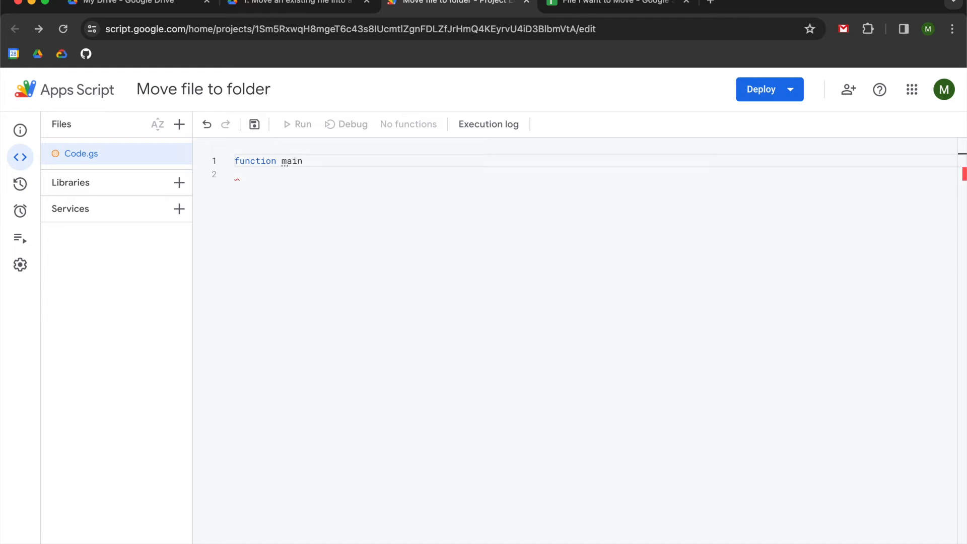
text(())
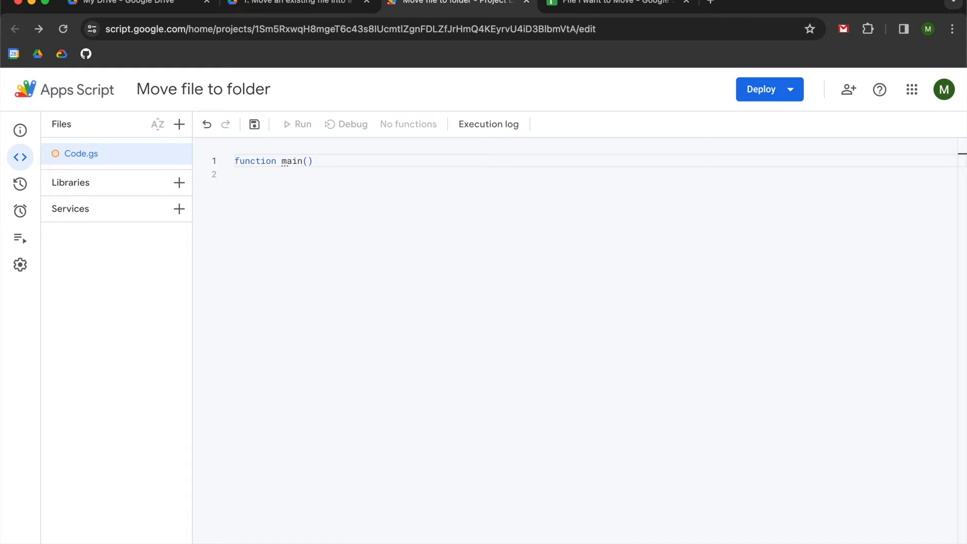
text({})
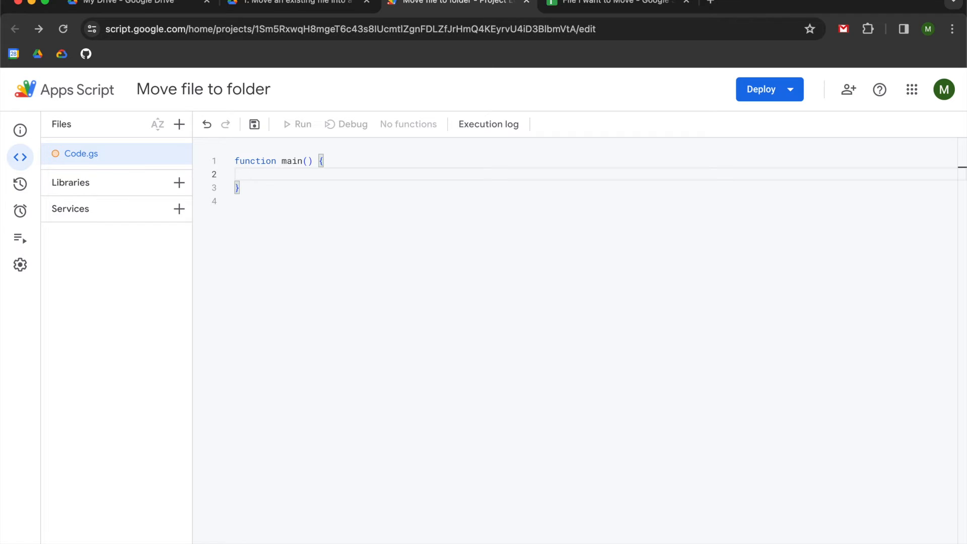
text(//)
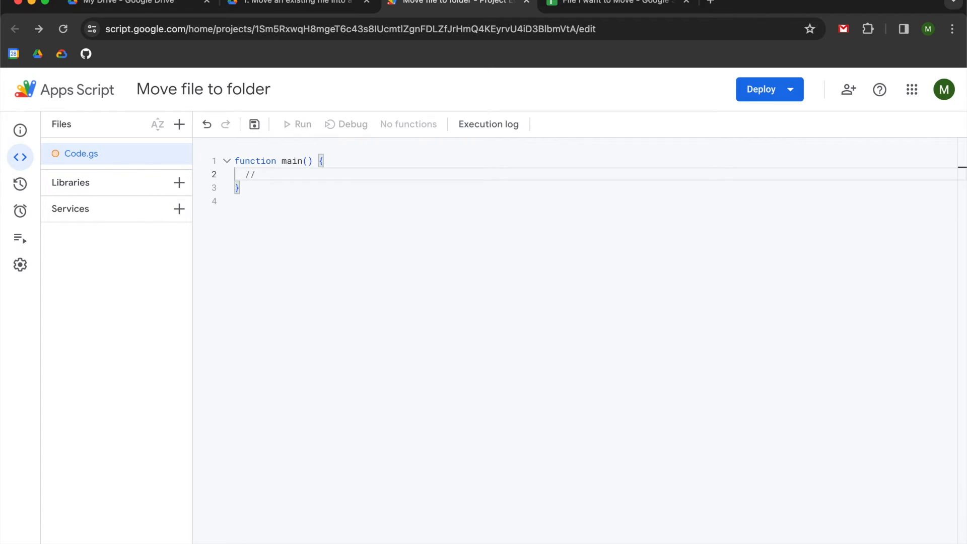
text(folder where)
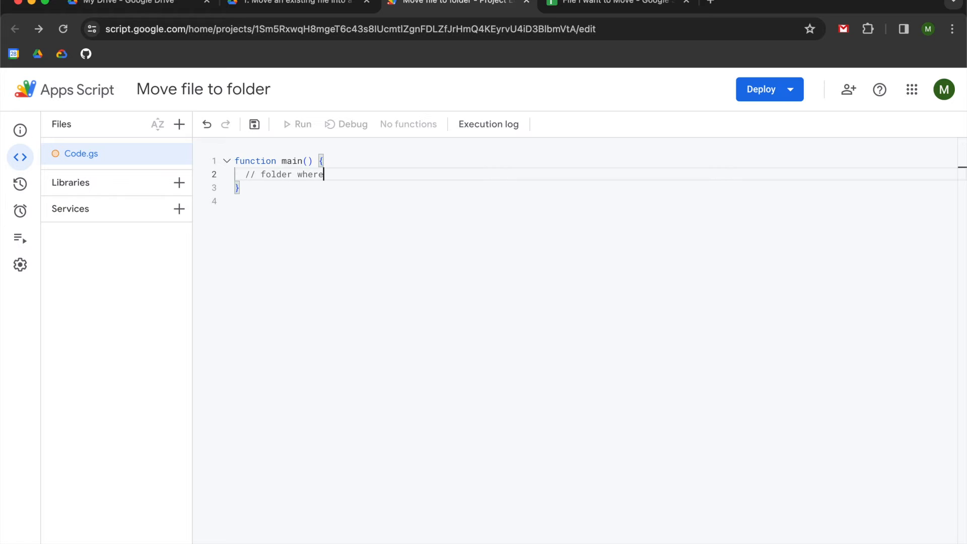
text(we we)
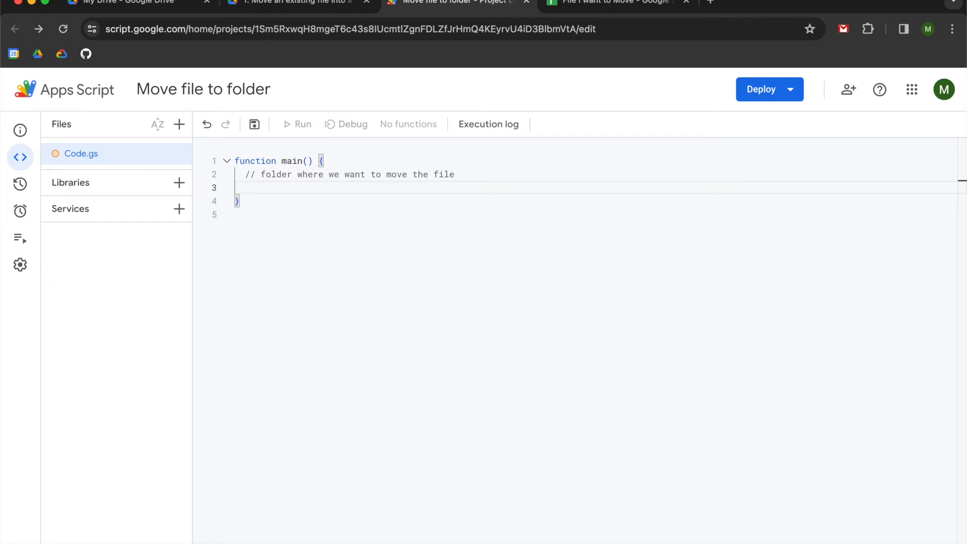
Step: Add 'var folder = DriveApp.getFolderById('')' inside main()
text(var)
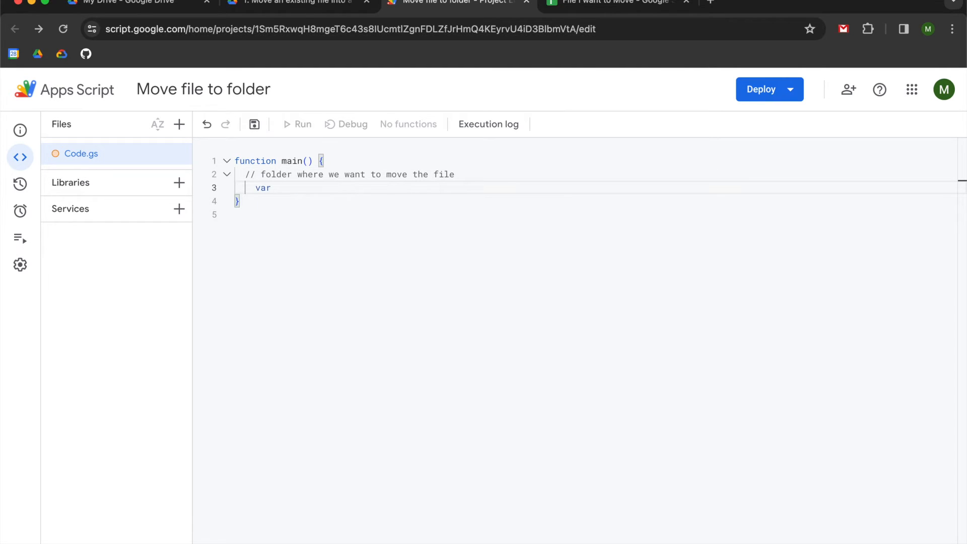
text(folder =)
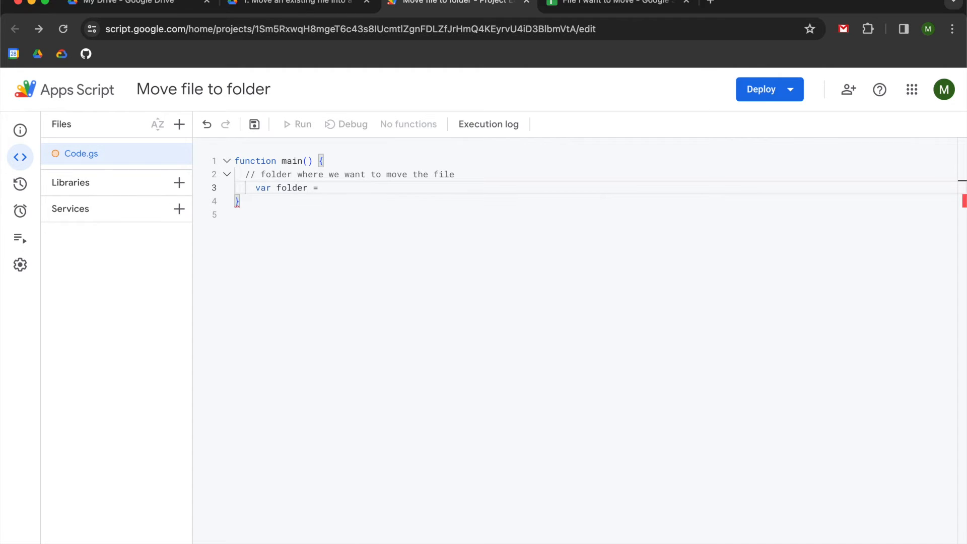
text(DriveApp)
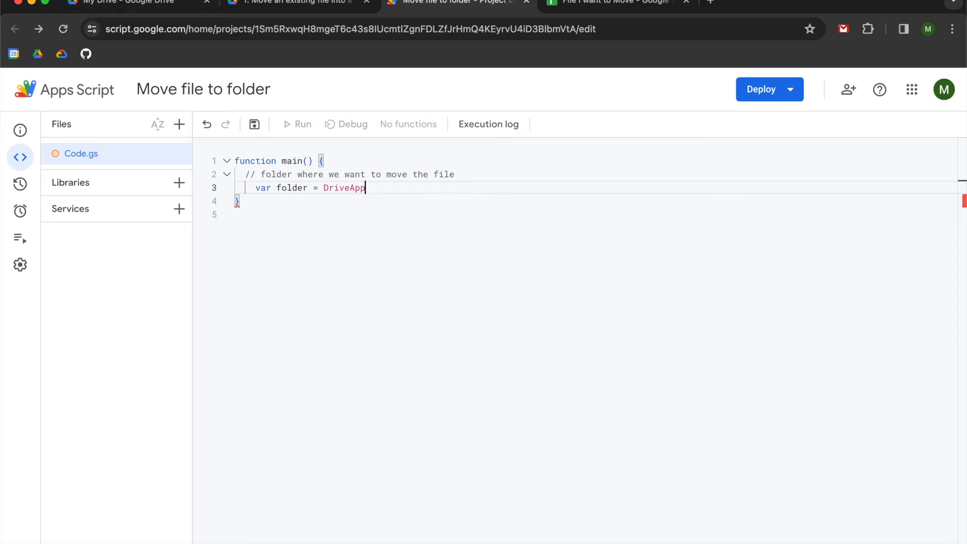
text(.)
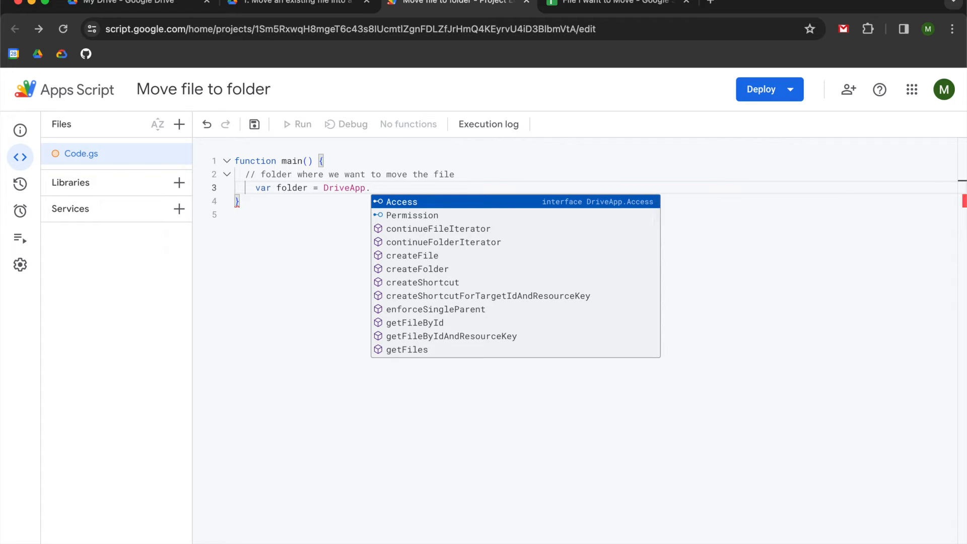
text(getFolderById()
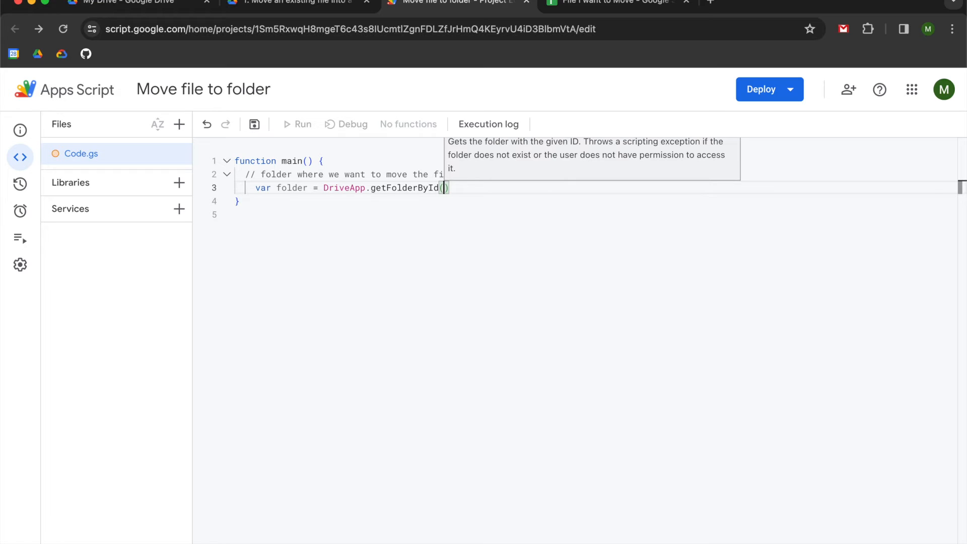
text(')
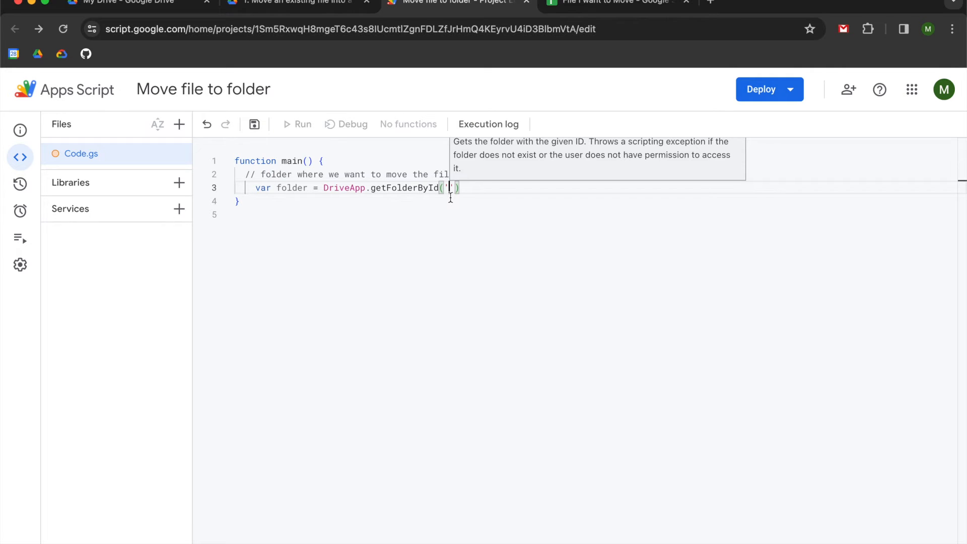
Step: Open the Destination folder, copy its ID from the address, and paste it into getFolderById
click(296, 2)
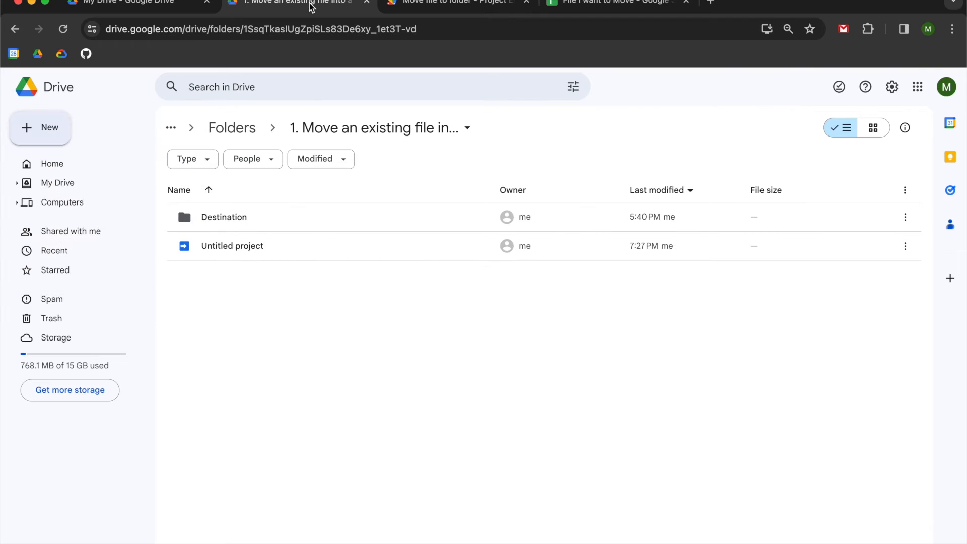
mouse_move(274, 217)
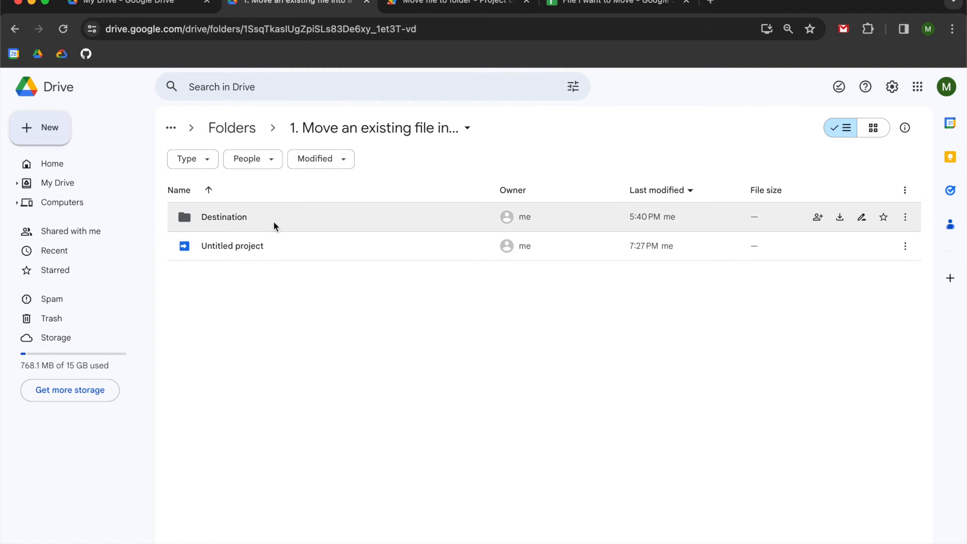
click(223, 217)
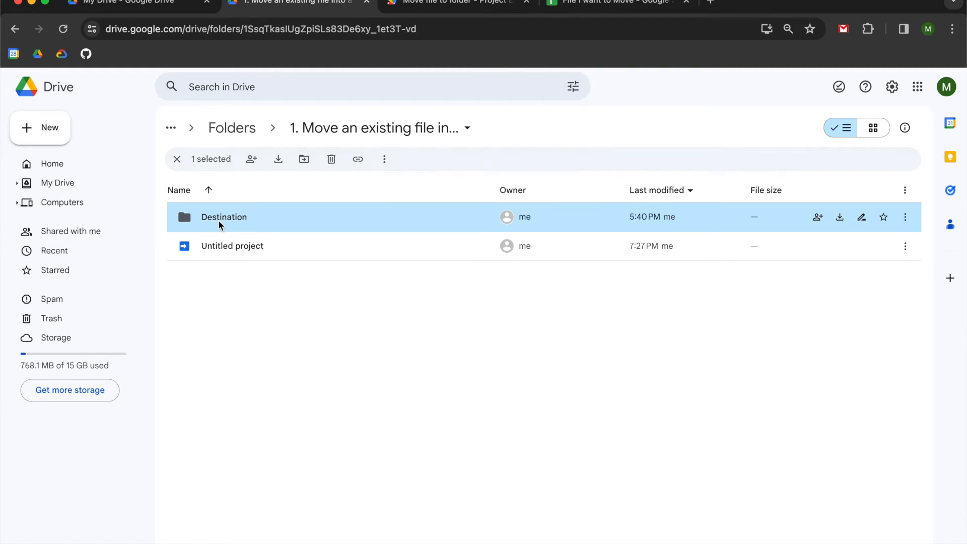
double_click(224, 217)
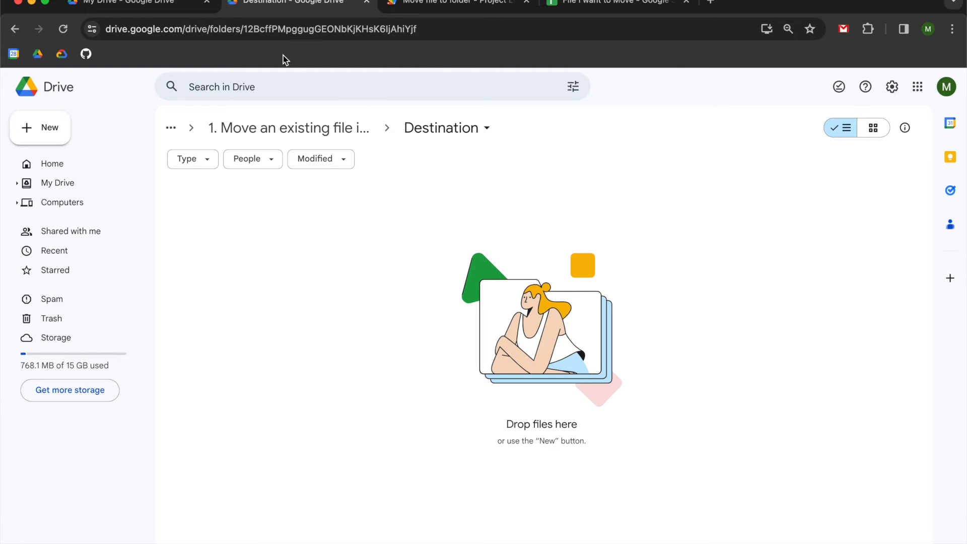
click(256, 29)
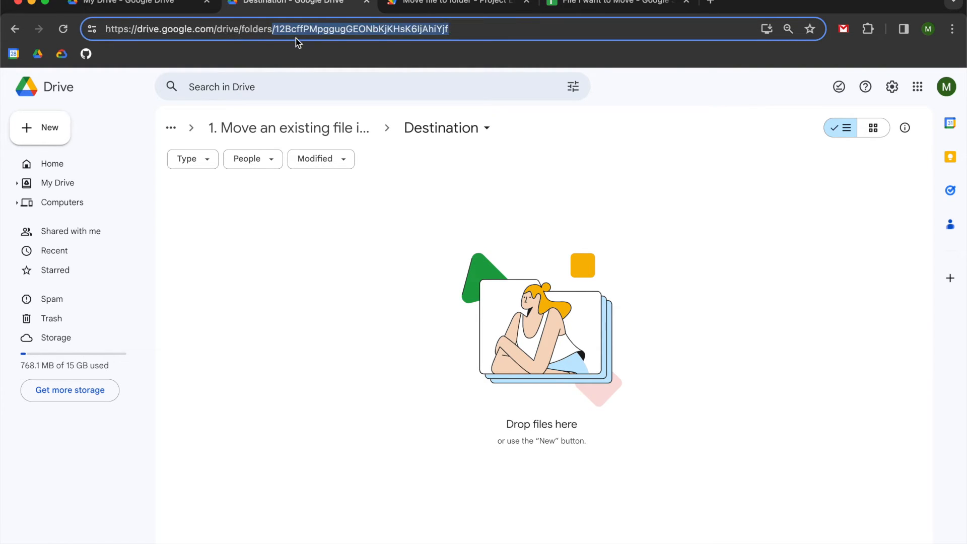
mouse_move(321, 36)
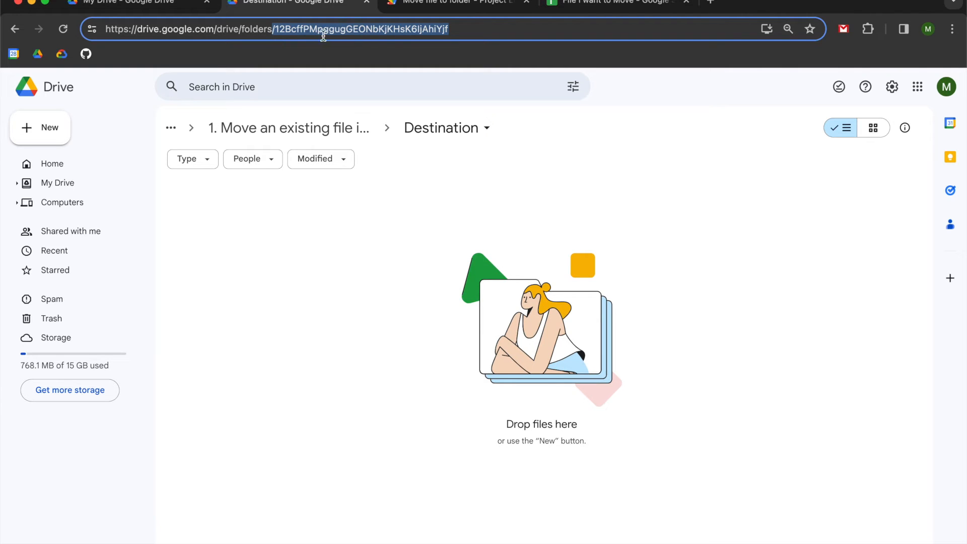
mouse_move(248, 35)
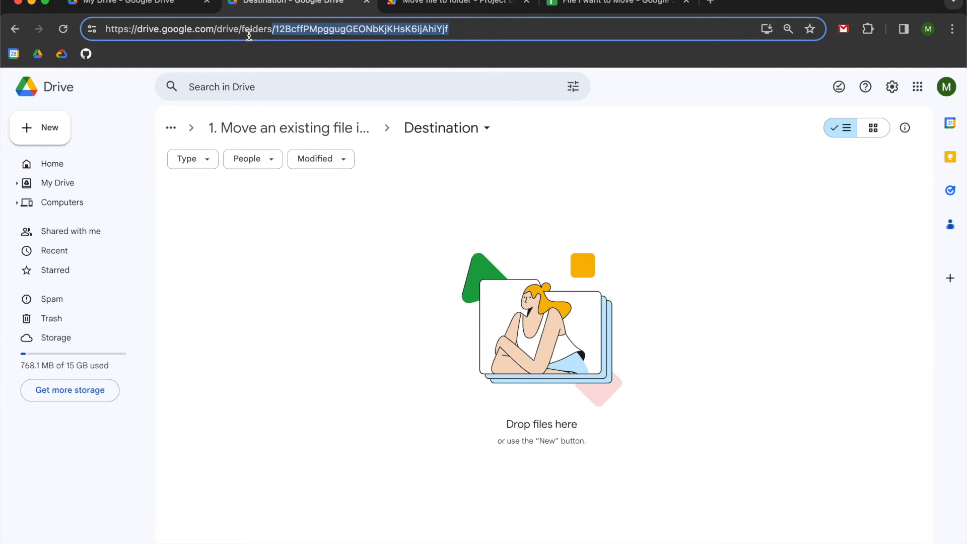
mouse_move(344, 63)
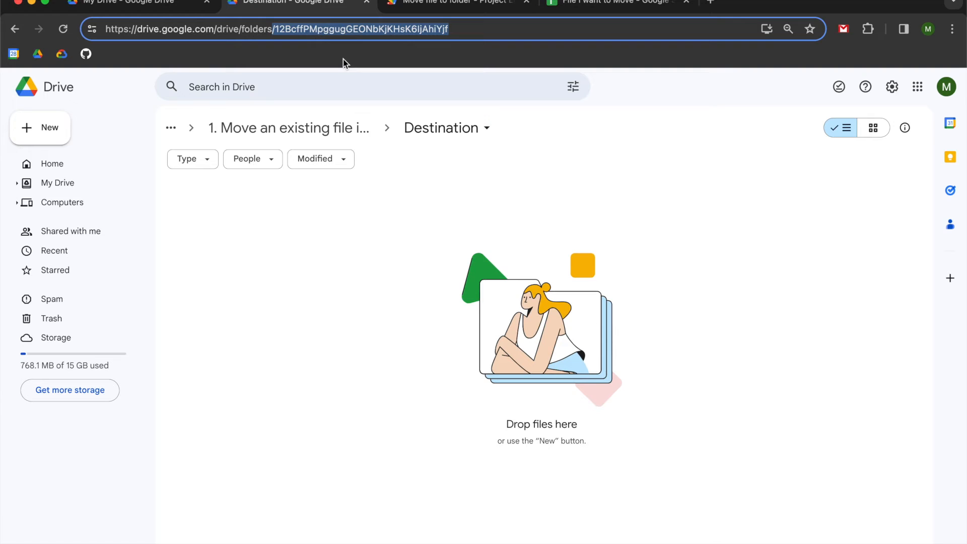
click(457, 2)
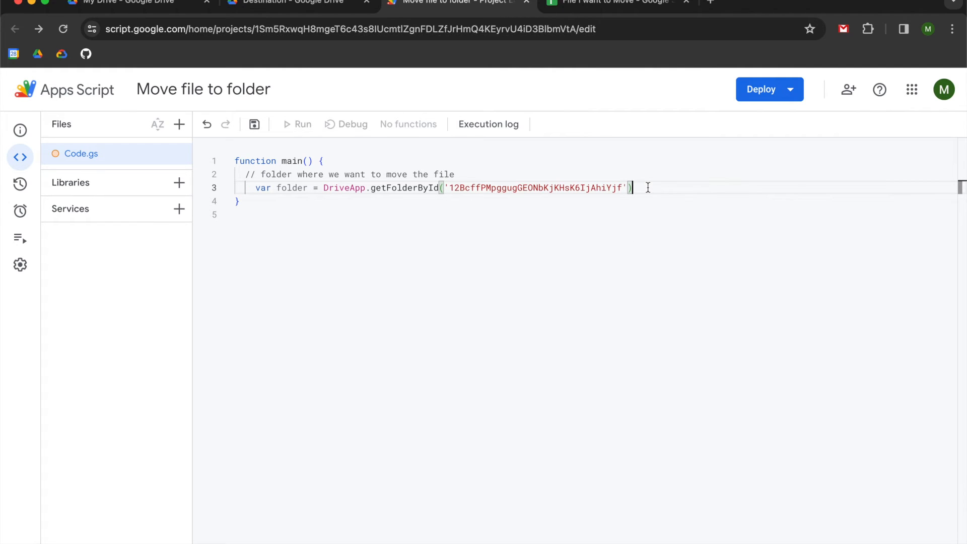
Step: End the folder line and add the comment 'identify the file and move it to the folder'
text(;)
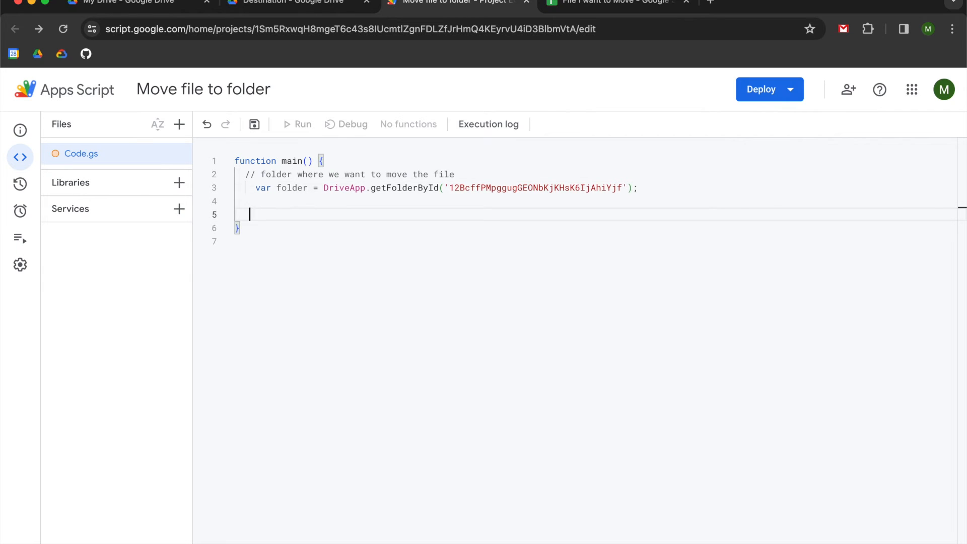
text(// id)
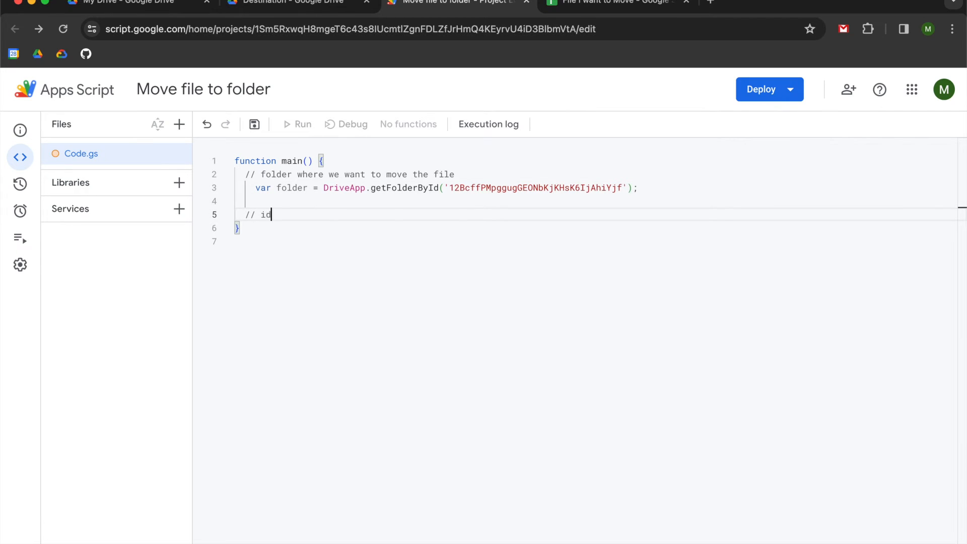
text(entify)
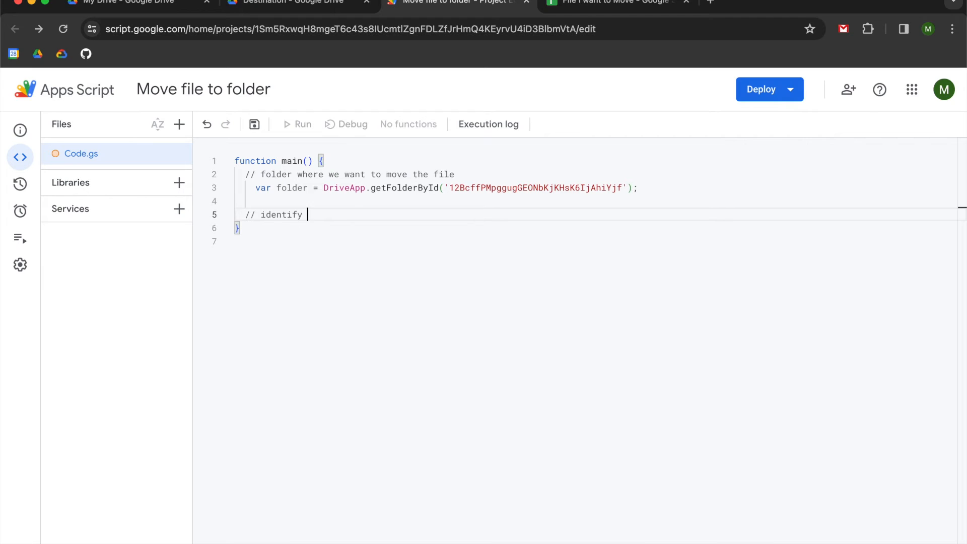
text(the file)
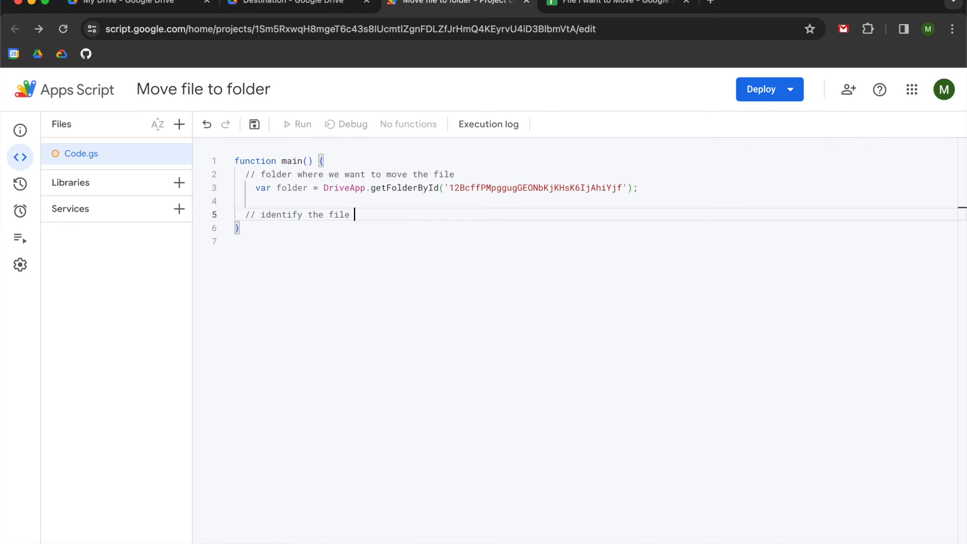
text(and move it)
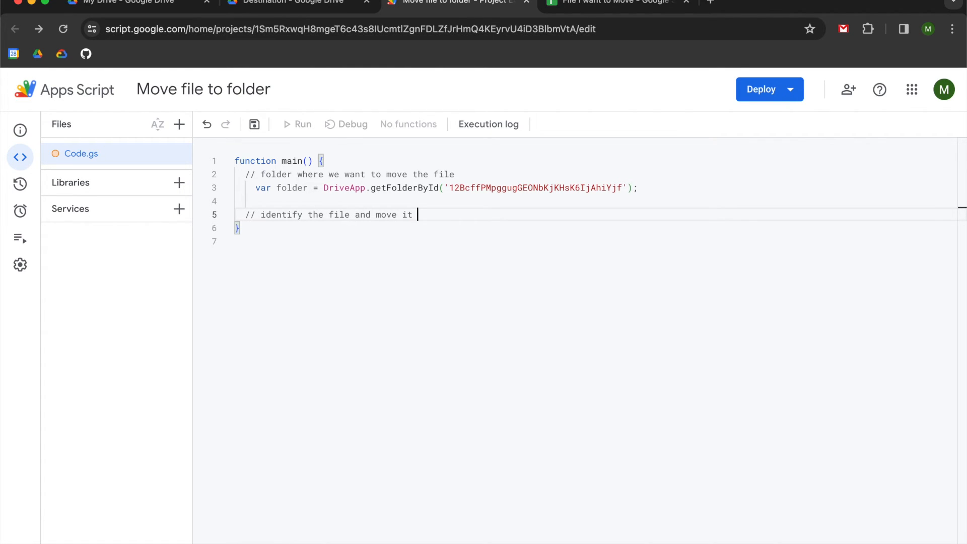
text(to the folder)
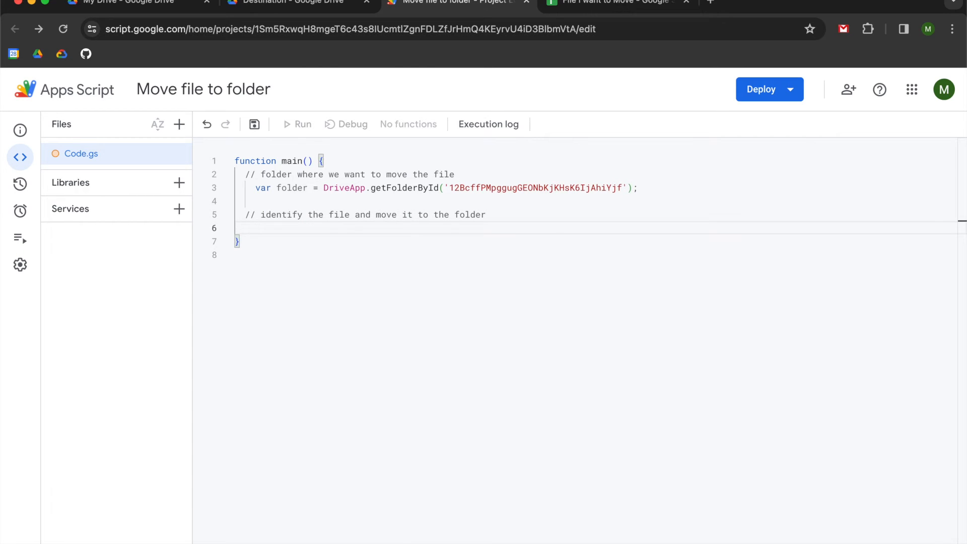
Step: Add a DriveApp.getFileById('') call and copy the spreadsheet's ID from its URL
text(DriveApp.)
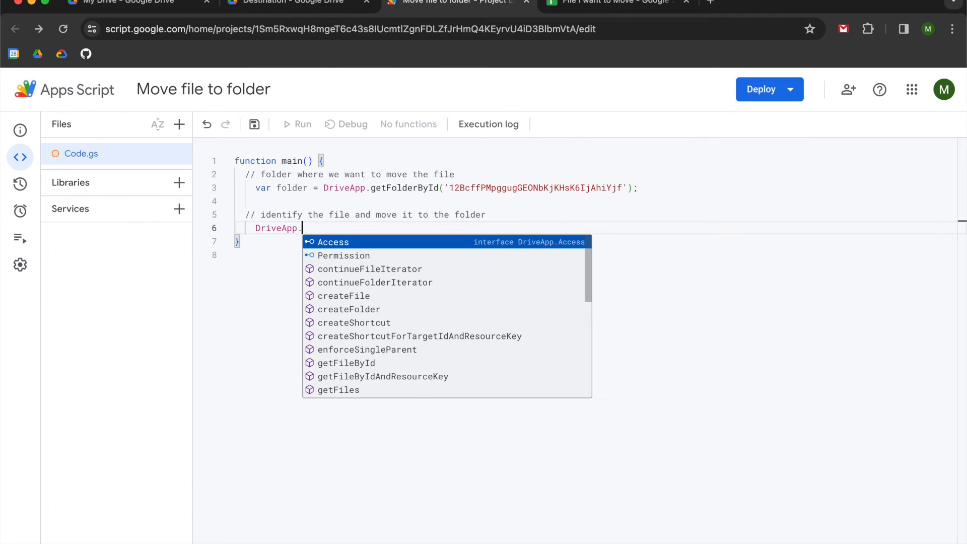
text(ge)
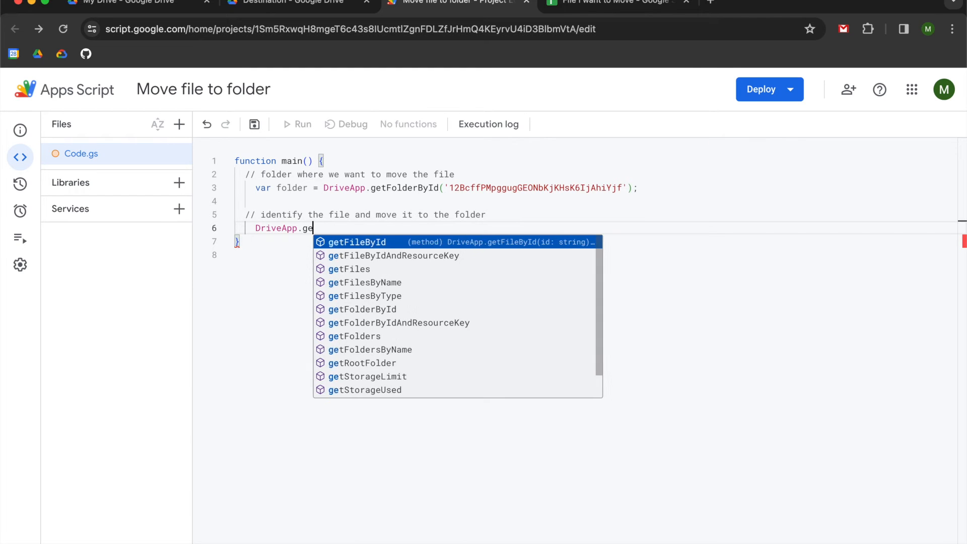
click(357, 241)
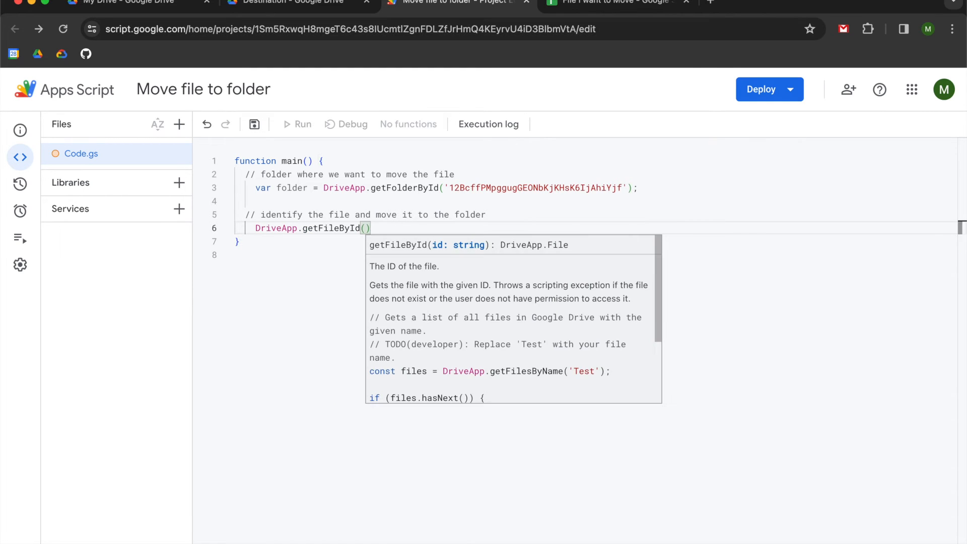
mouse_move(481, 305)
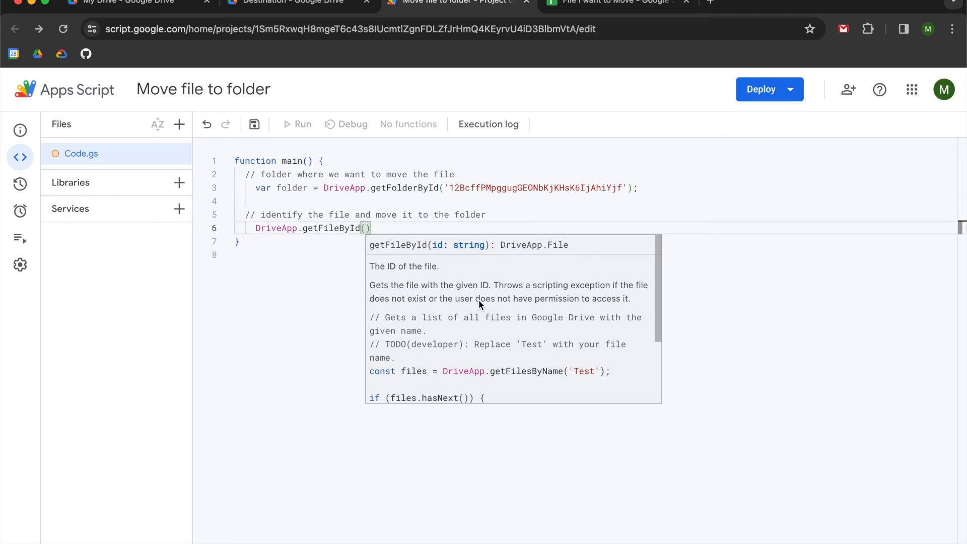
mouse_move(439, 259)
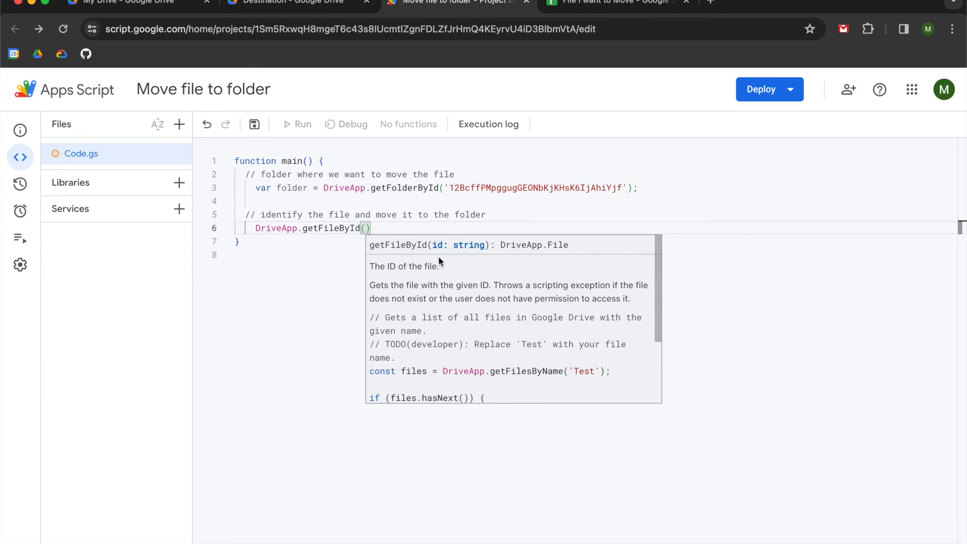
mouse_move(570, 395)
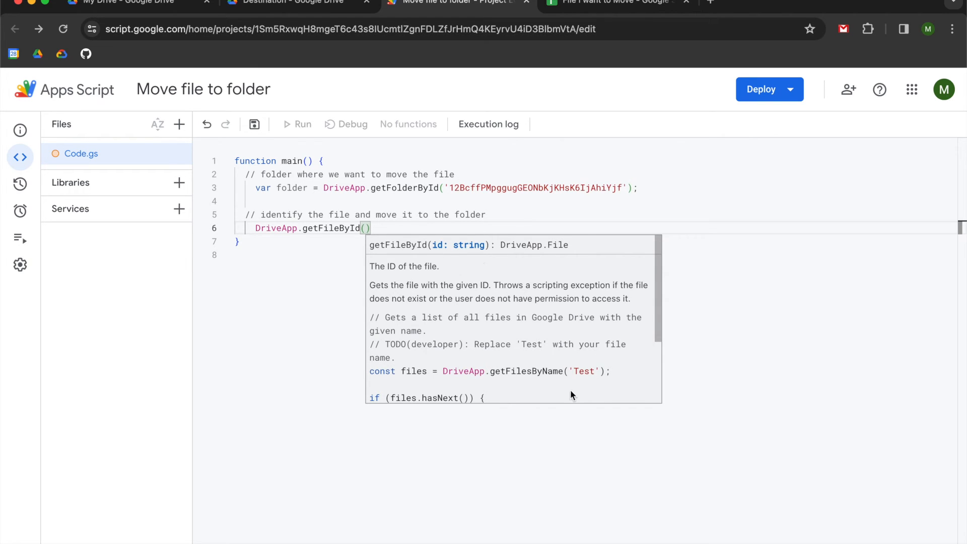
mouse_move(605, 385)
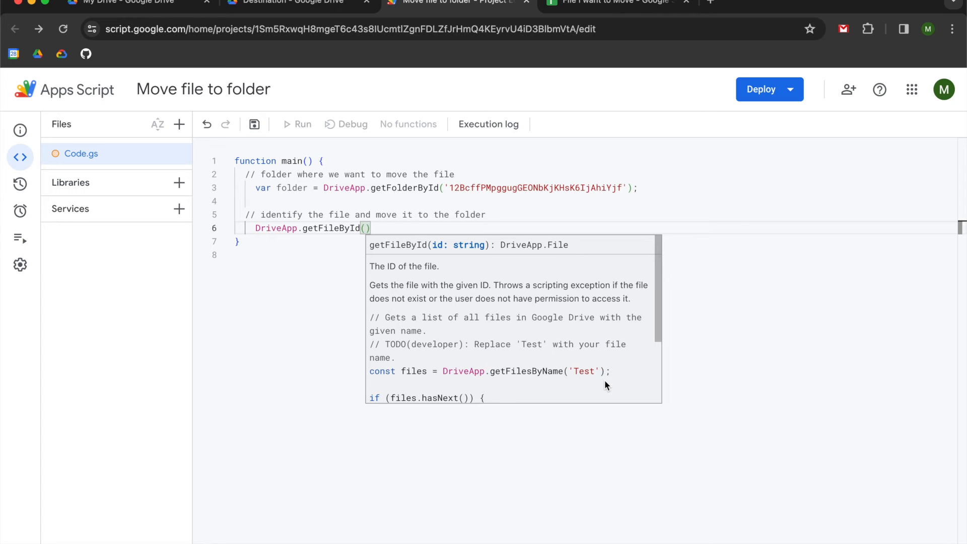
text(')
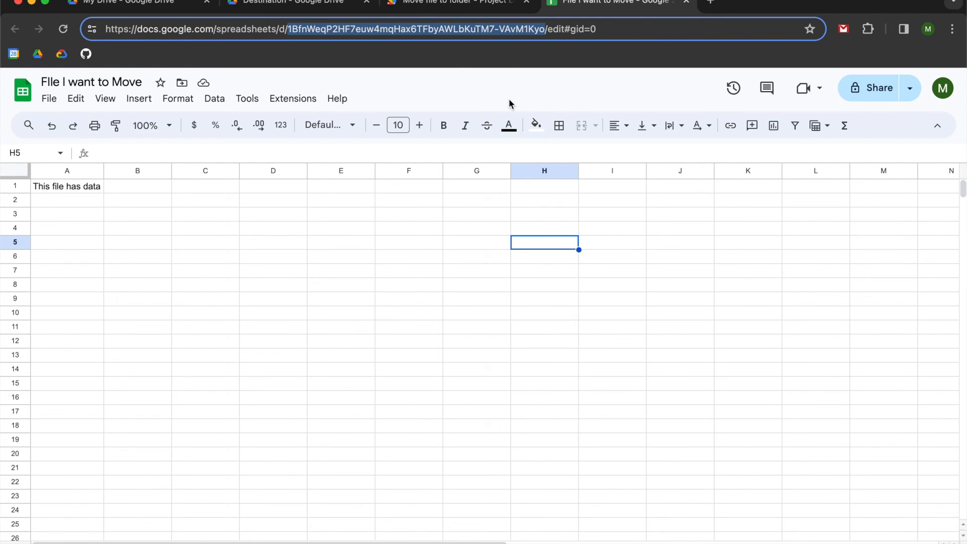
mouse_move(453, 44)
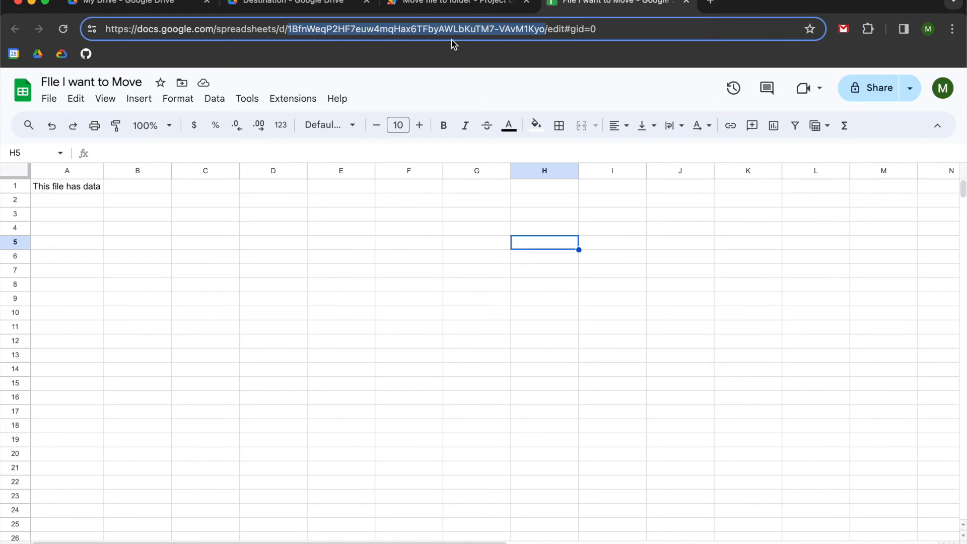
mouse_move(294, 42)
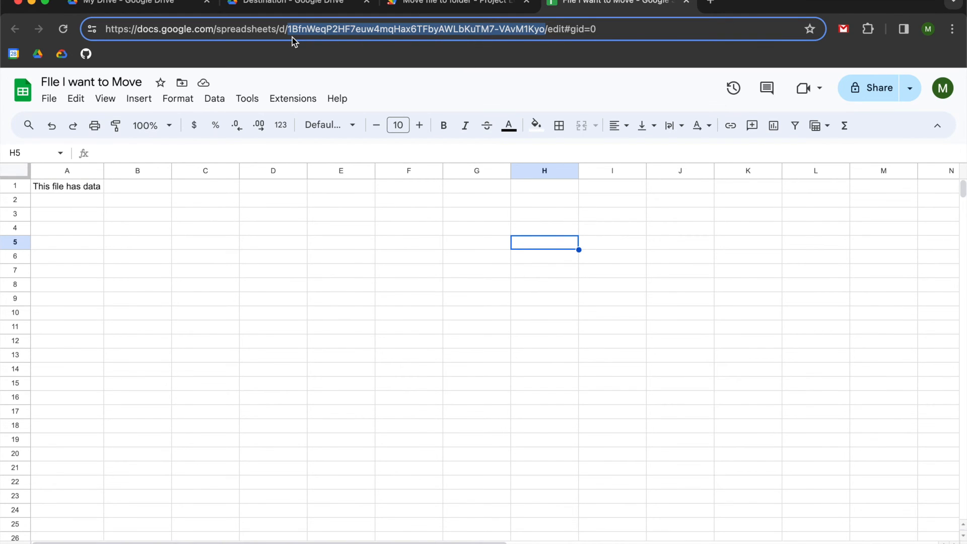
click(453, 3)
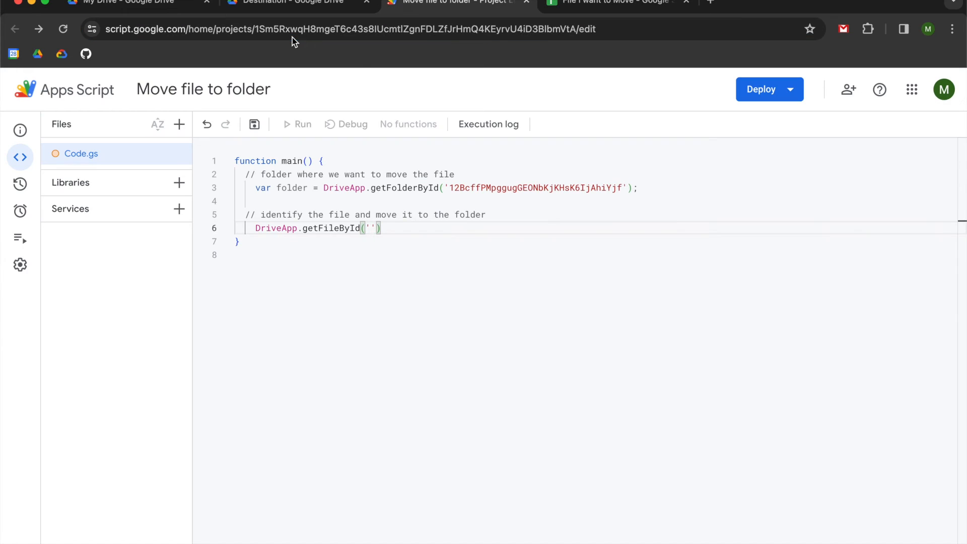
Step: Paste ID 1BfnWeqP2HF7euw4mqHax6TFbyAWLbKuTM7-VAvM1Kyo into getFileById and append .moveTo(folder)
text(1BfnWeqP2HF7euw4mqHax6TFbyAWLbKuTM7-VAvM1Kyo)
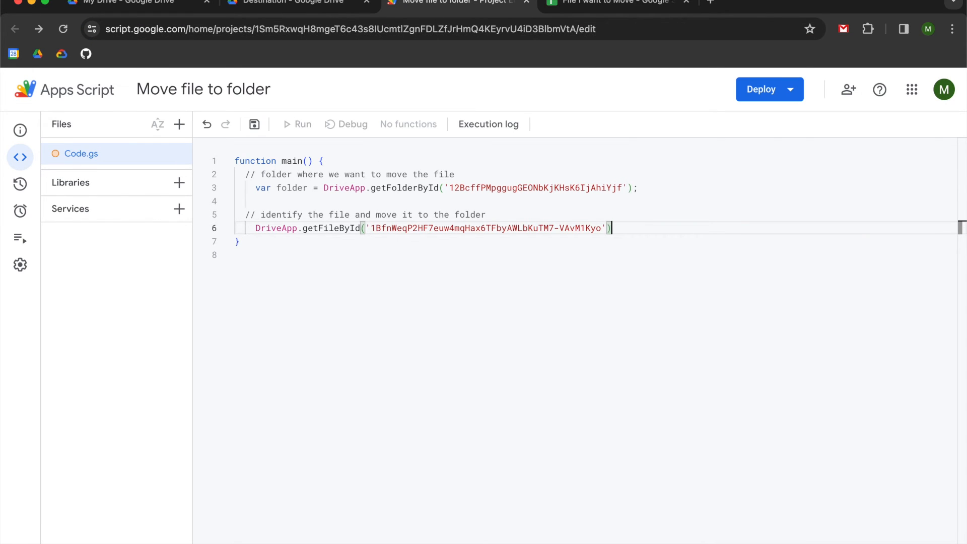
text(.moveTo()
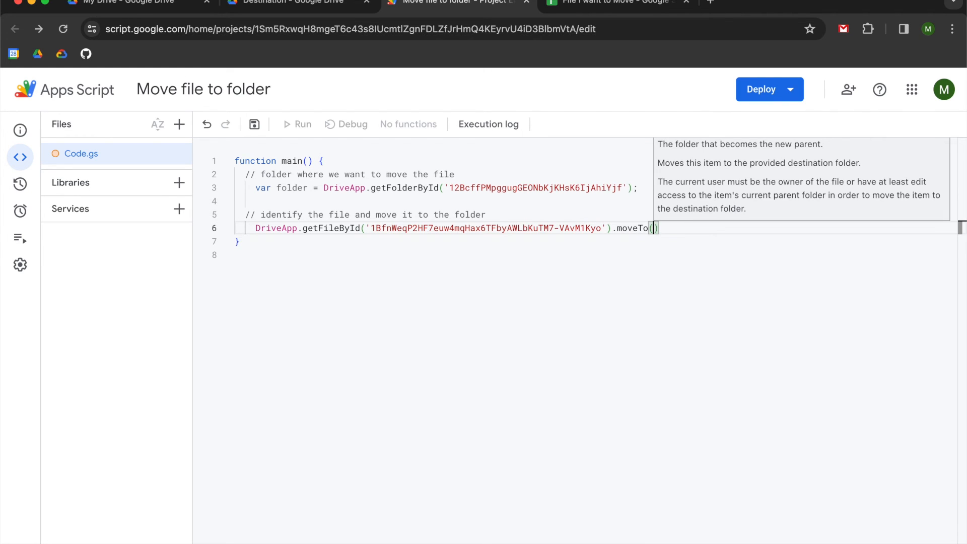
text(folder)
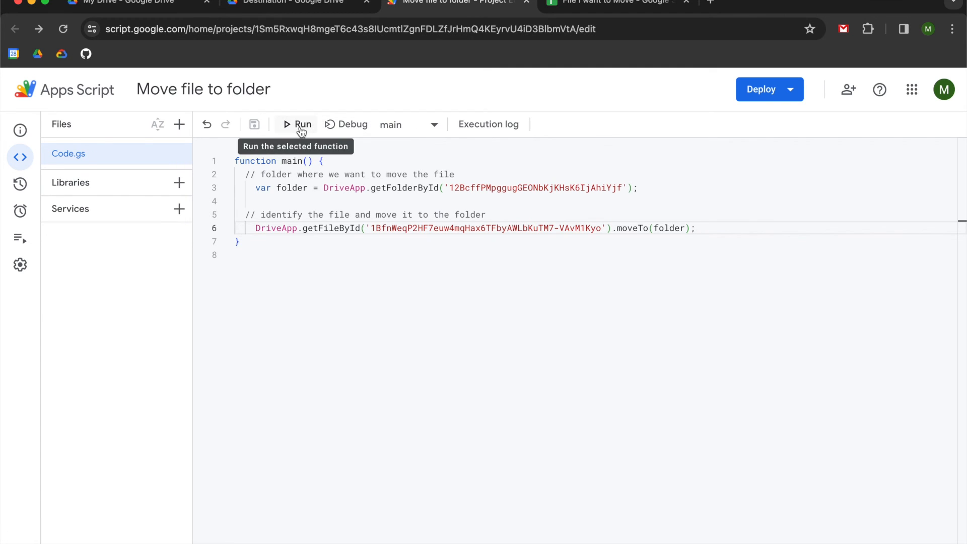
Step: Run main() and wait for the Authorization required prompt
click(302, 124)
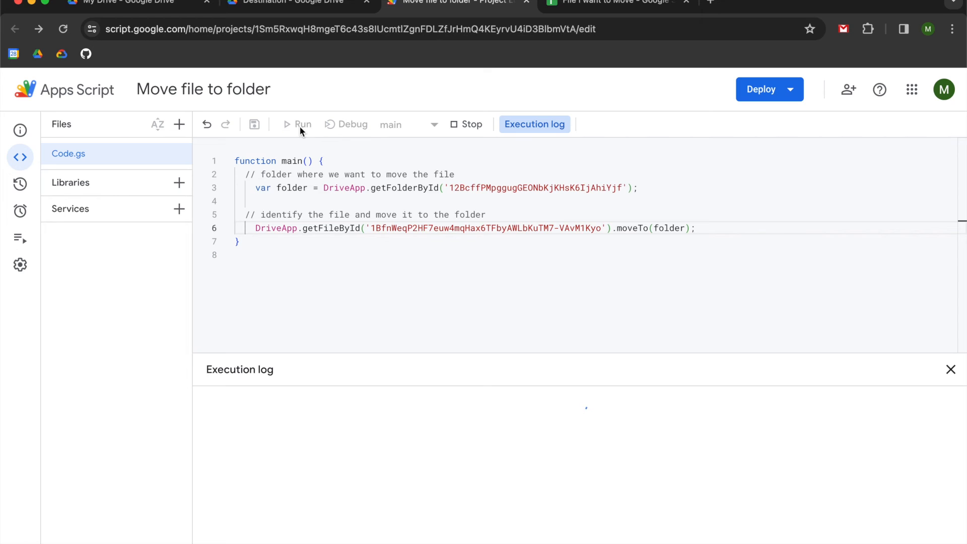
click(301, 124)
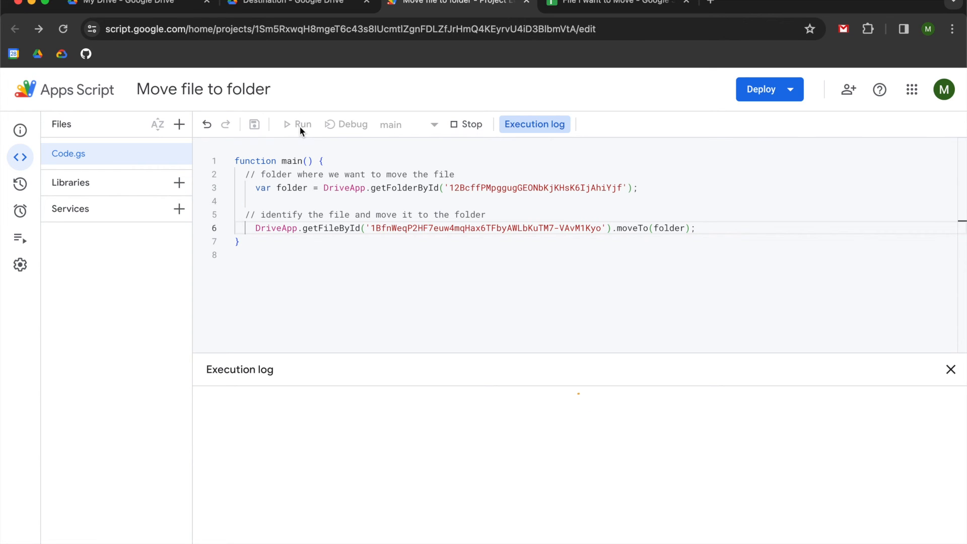
click(302, 124)
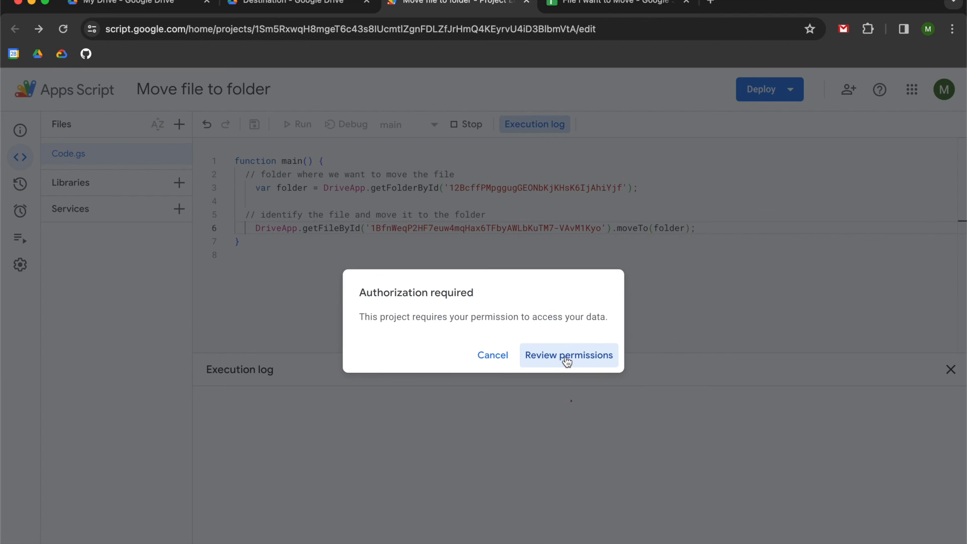
Step: Review permissions, pick the account, proceed past the unverified warning, and allow Drive access
click(568, 354)
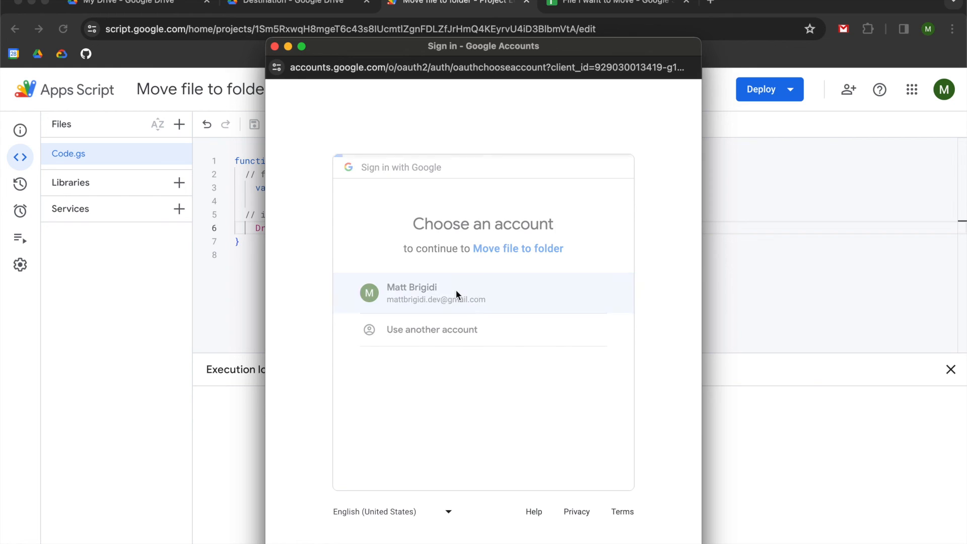
click(434, 293)
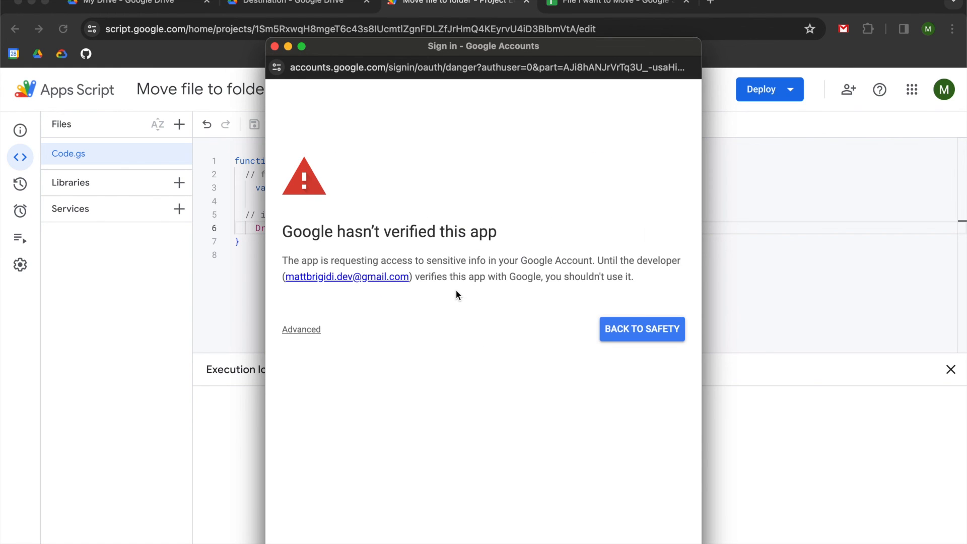
mouse_move(293, 337)
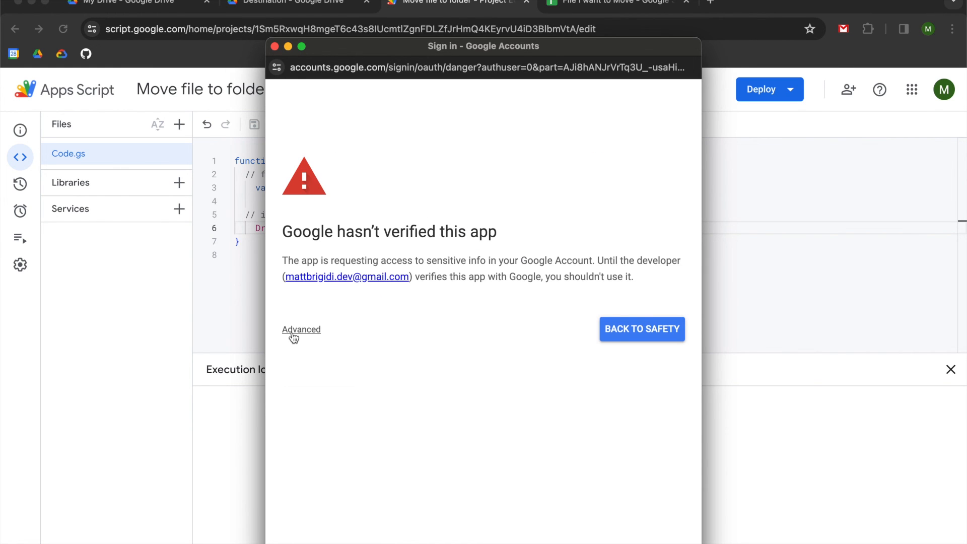
click(301, 329)
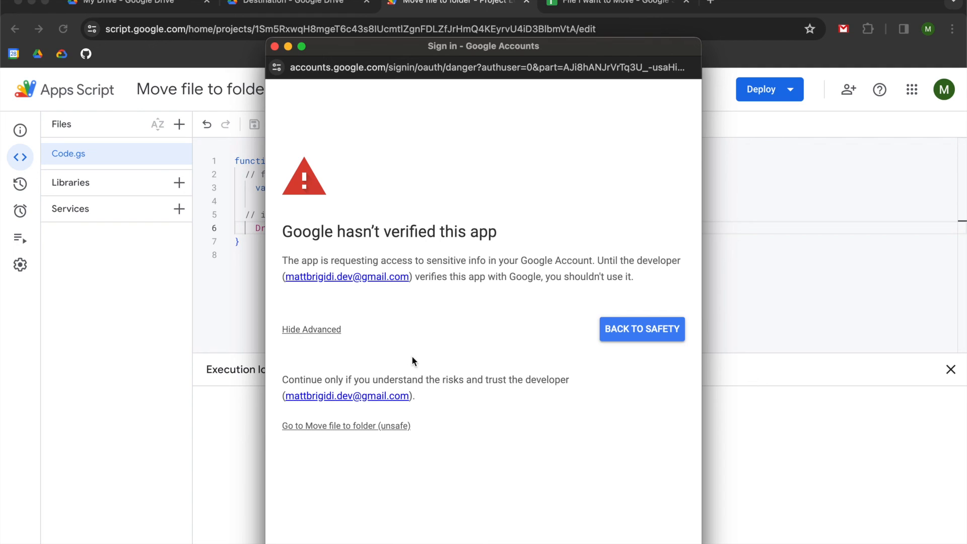
mouse_move(360, 429)
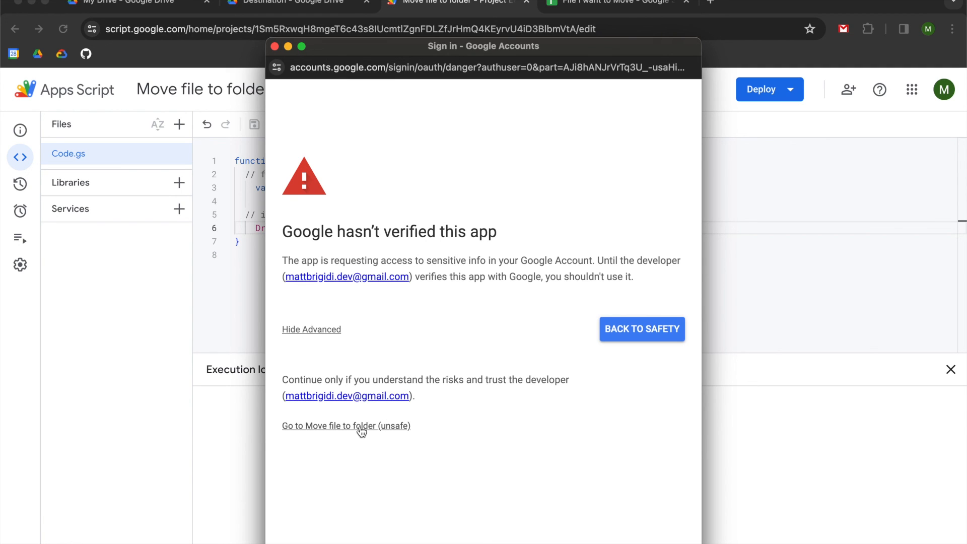
click(346, 425)
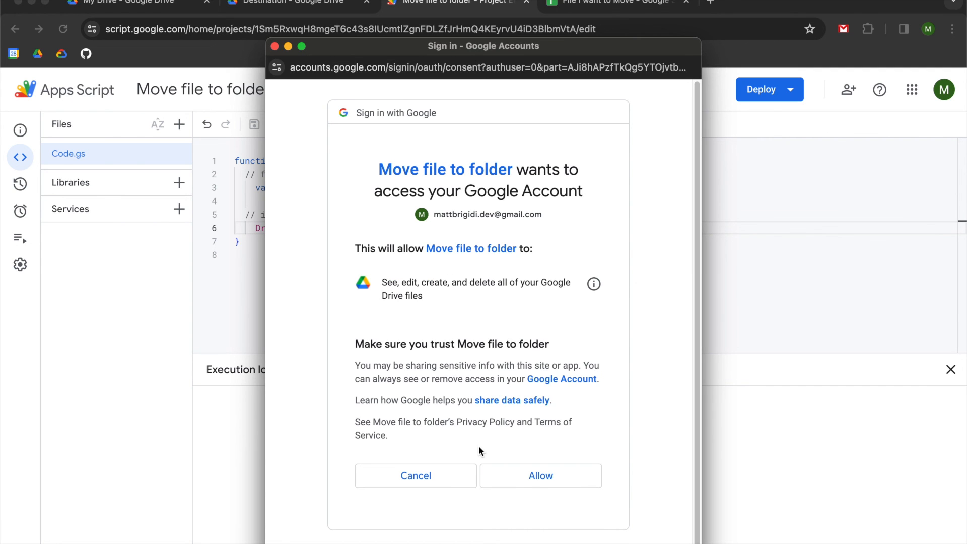
click(540, 475)
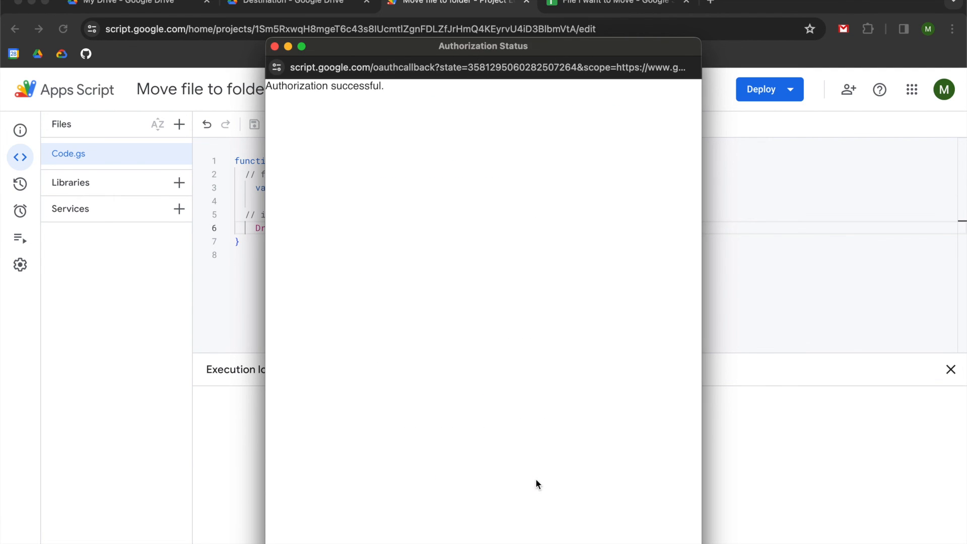
click(290, 2)
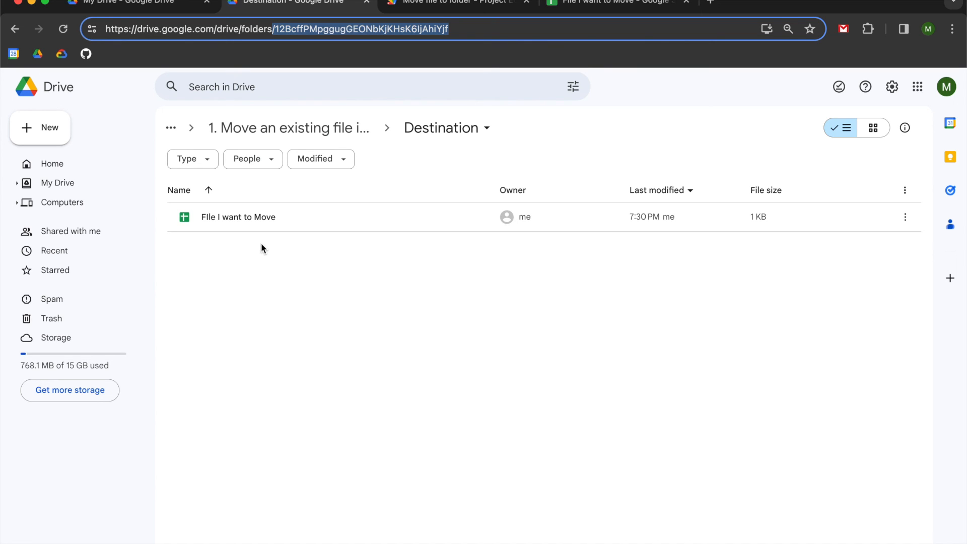
mouse_move(568, 48)
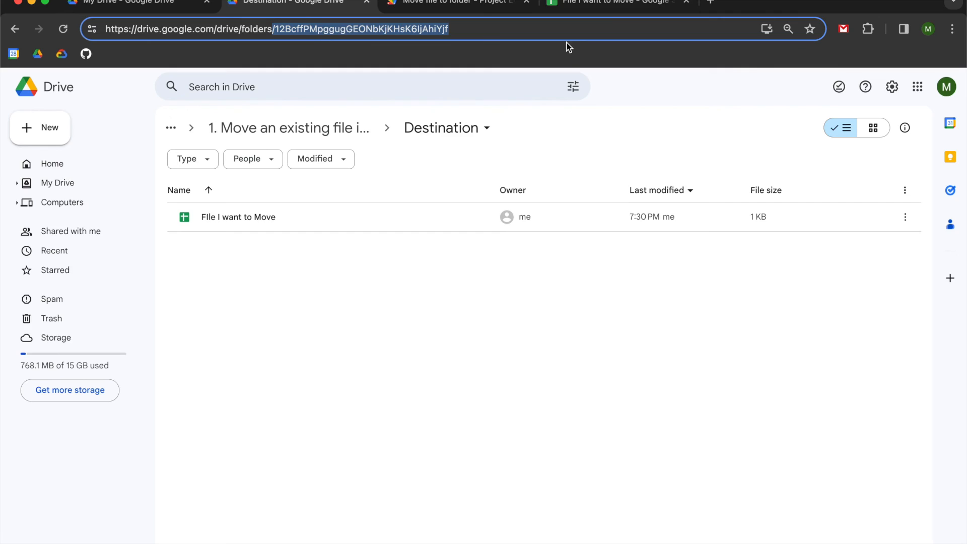